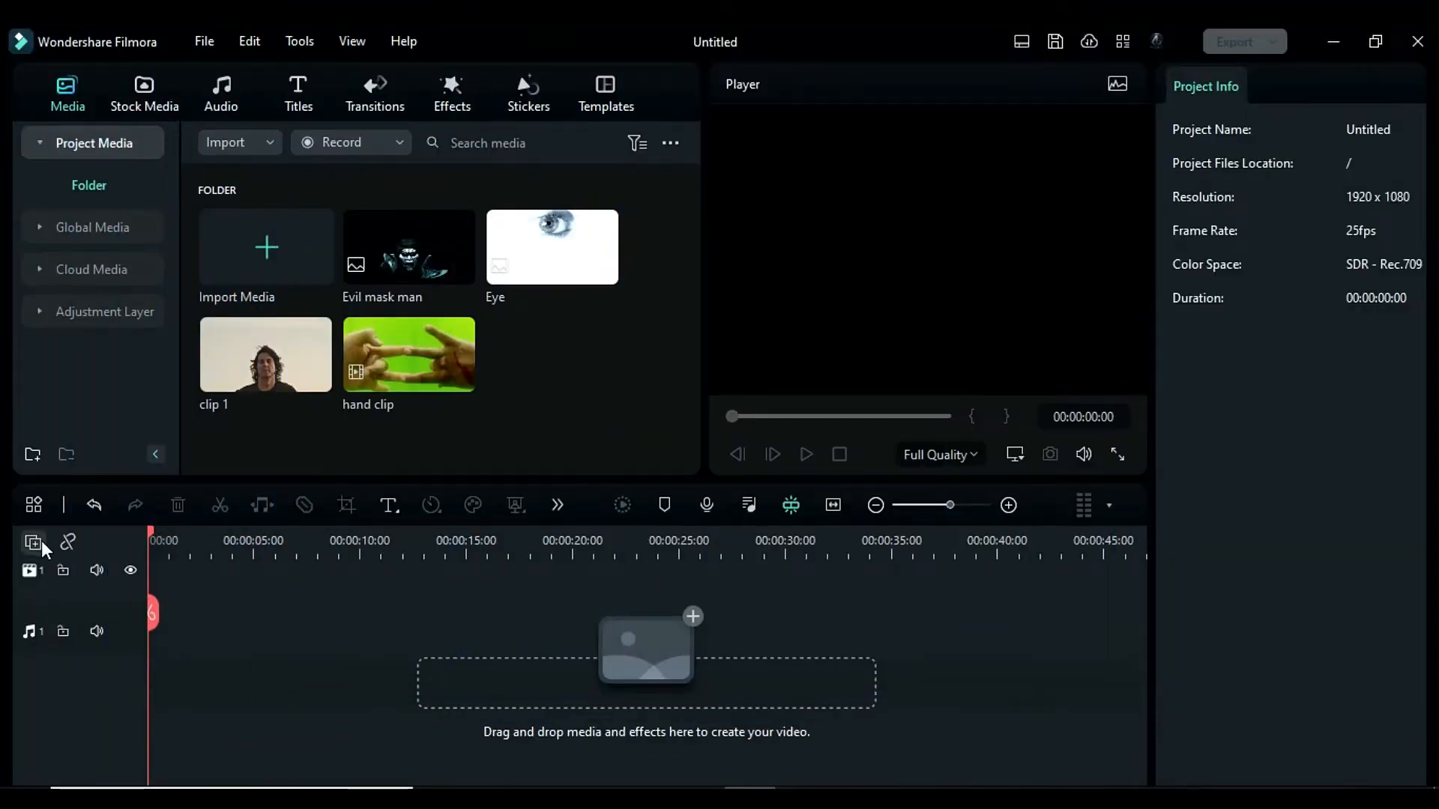
- Add extra video tracks via Track Manager and preview the green-screen hand clip on the timeline
left_click(33, 544)
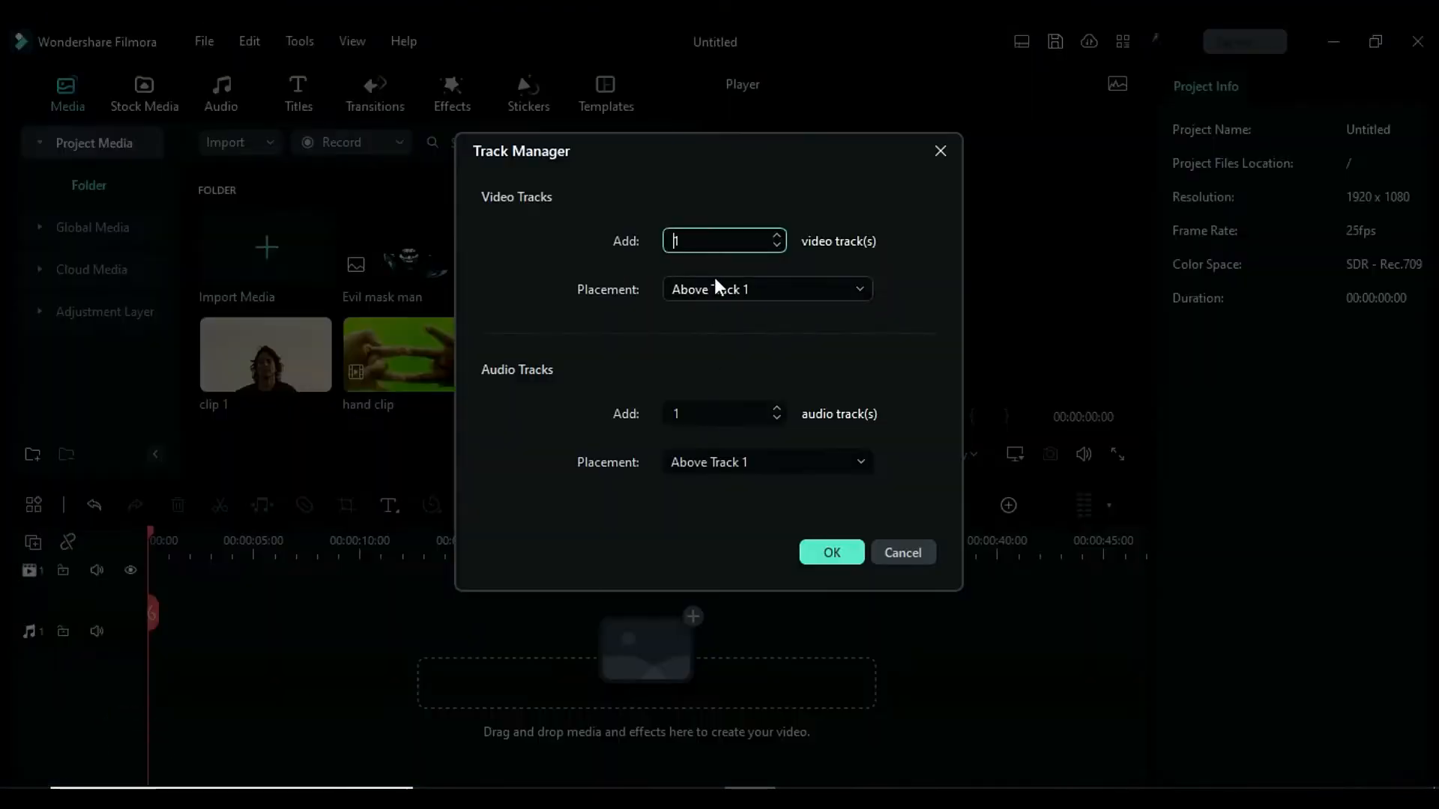
left_click(830, 552)
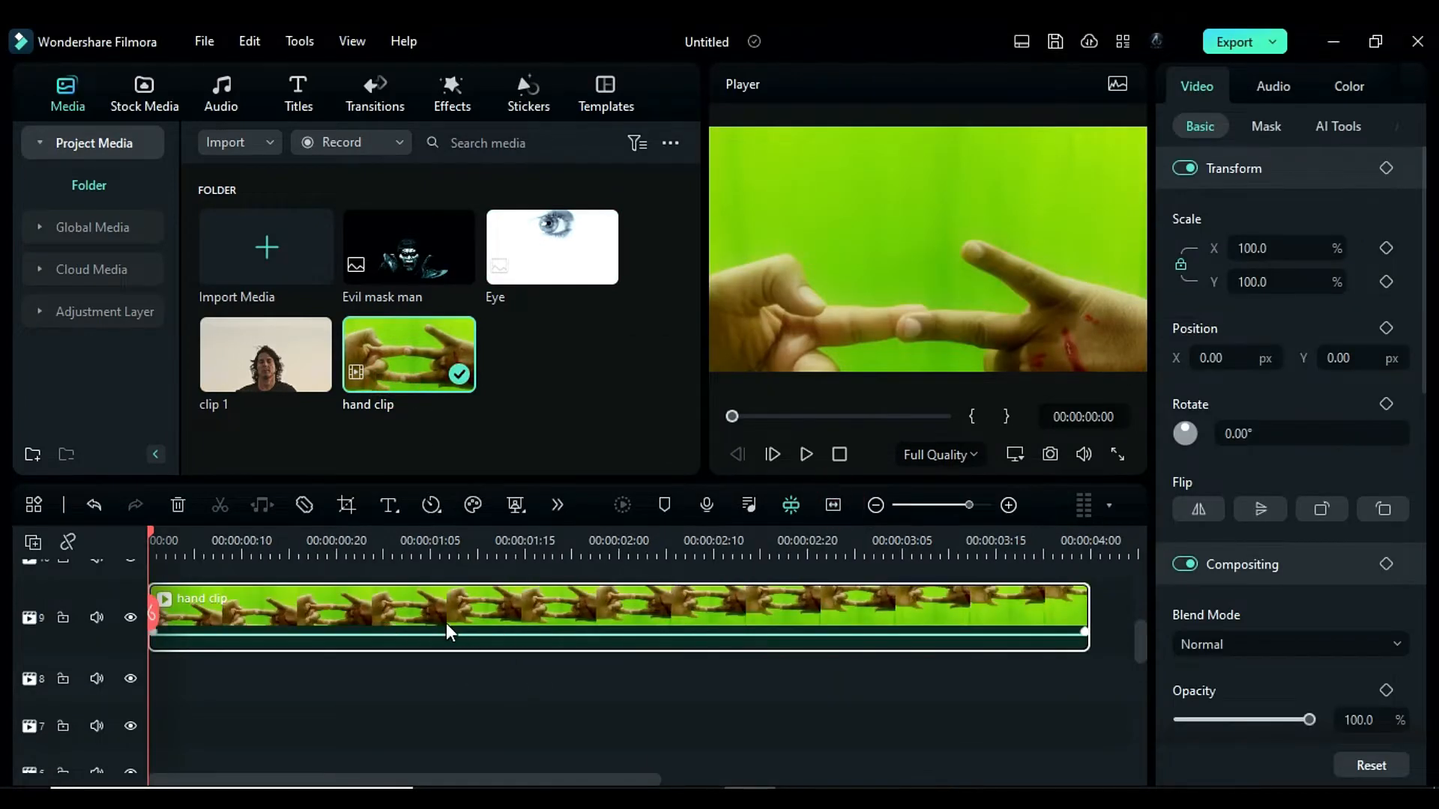
left_click(805, 454)
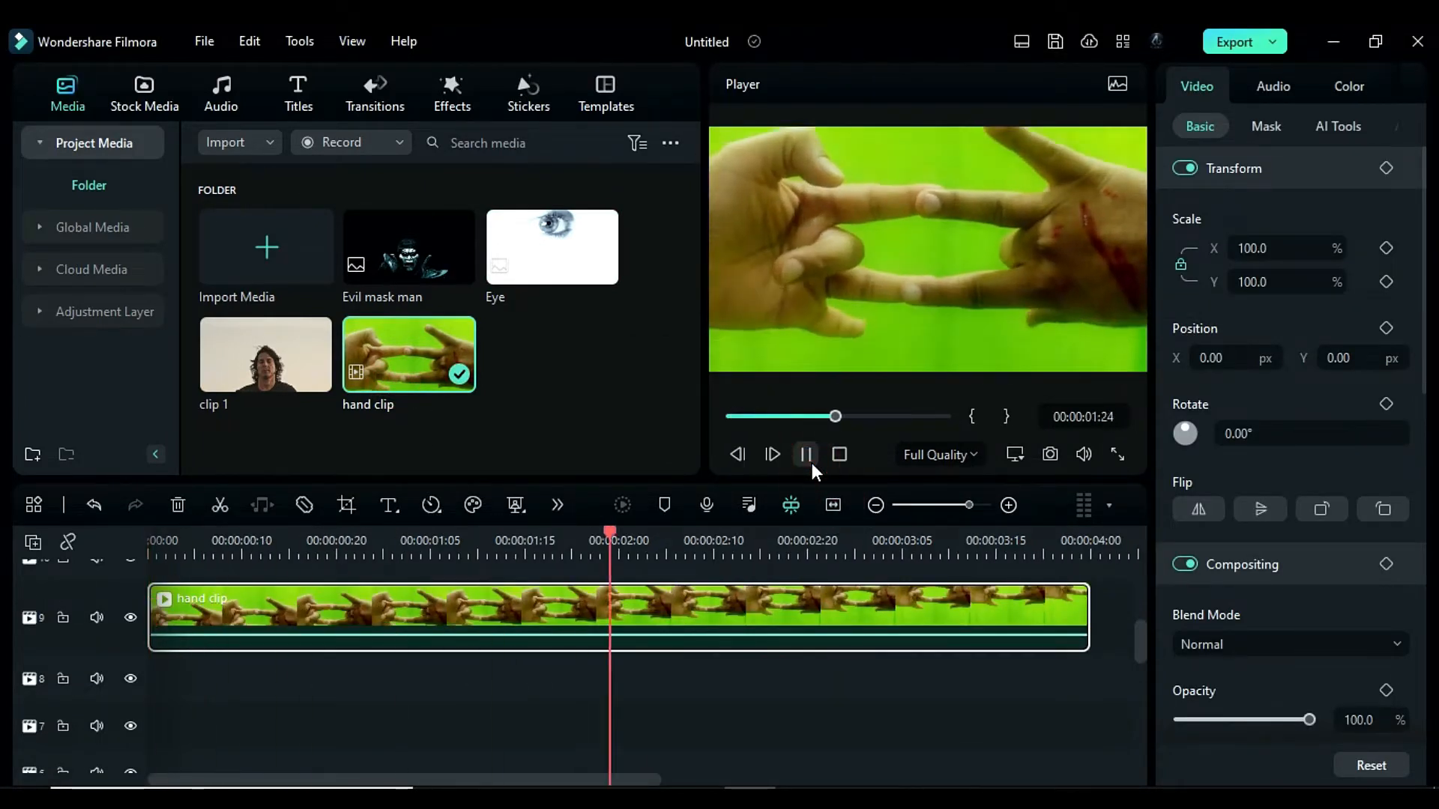
left_click(451, 90)
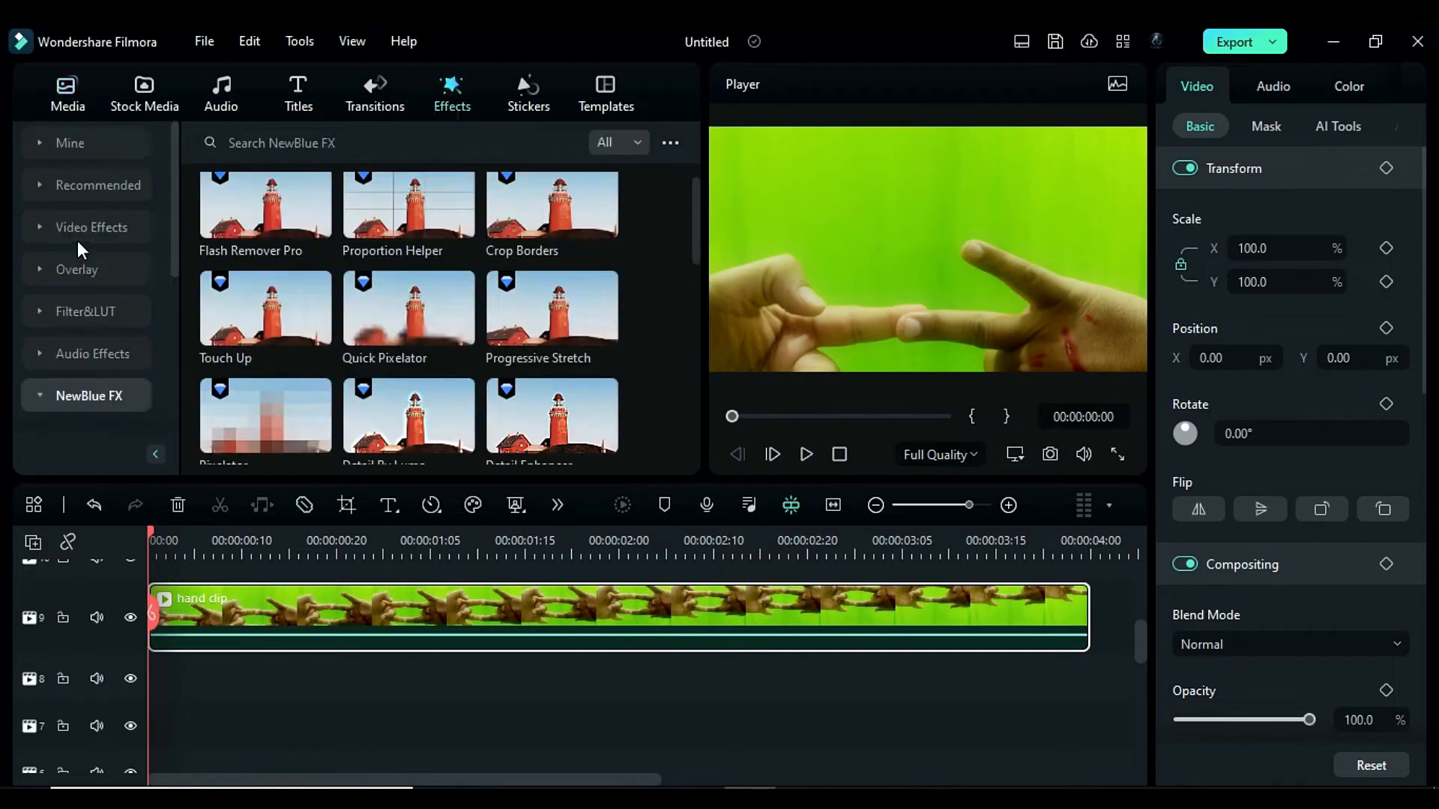
- Apply Chroma Key Pro from Favorites to the hand clip to remove its green background
left_click(69, 144)
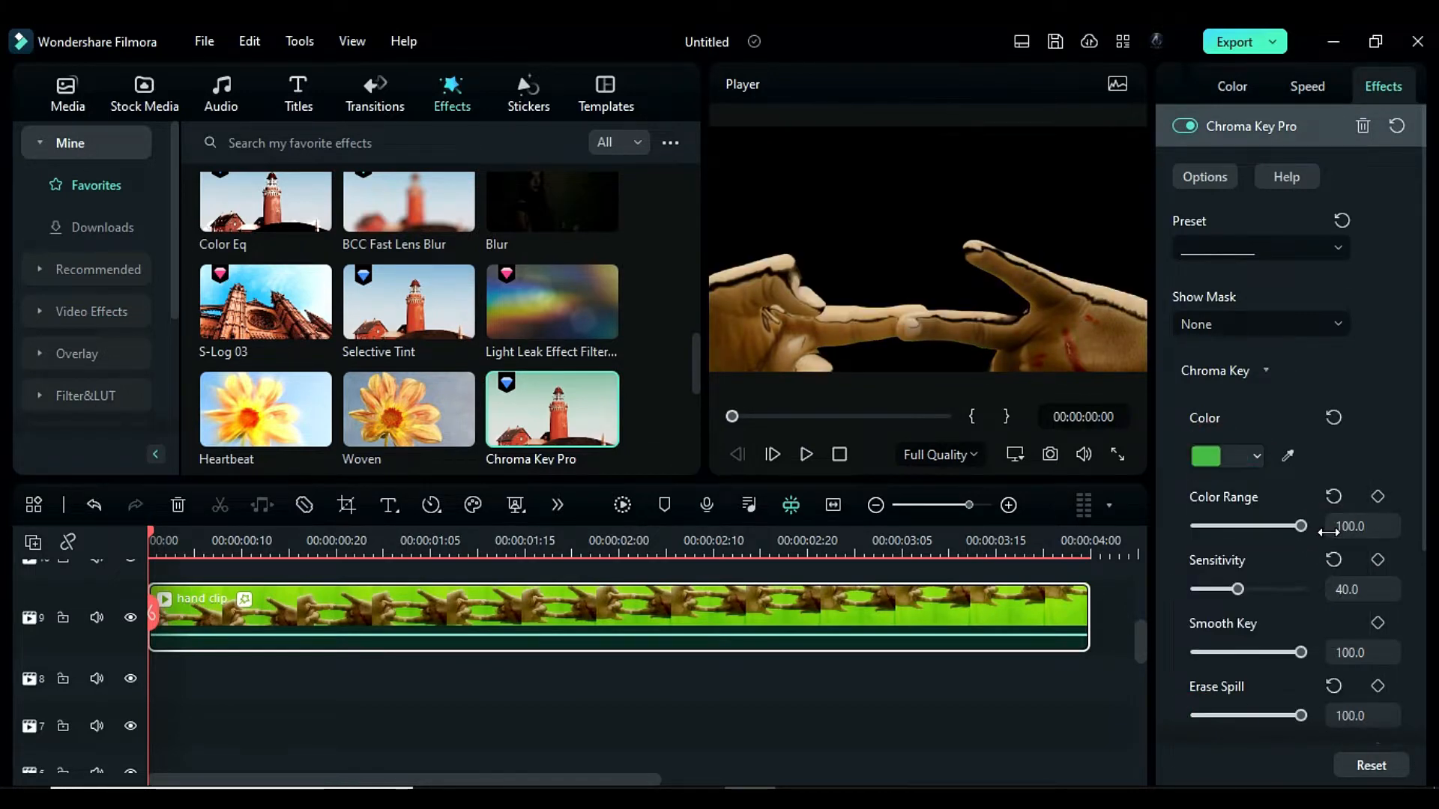
scroll("down", 3)
type("-")
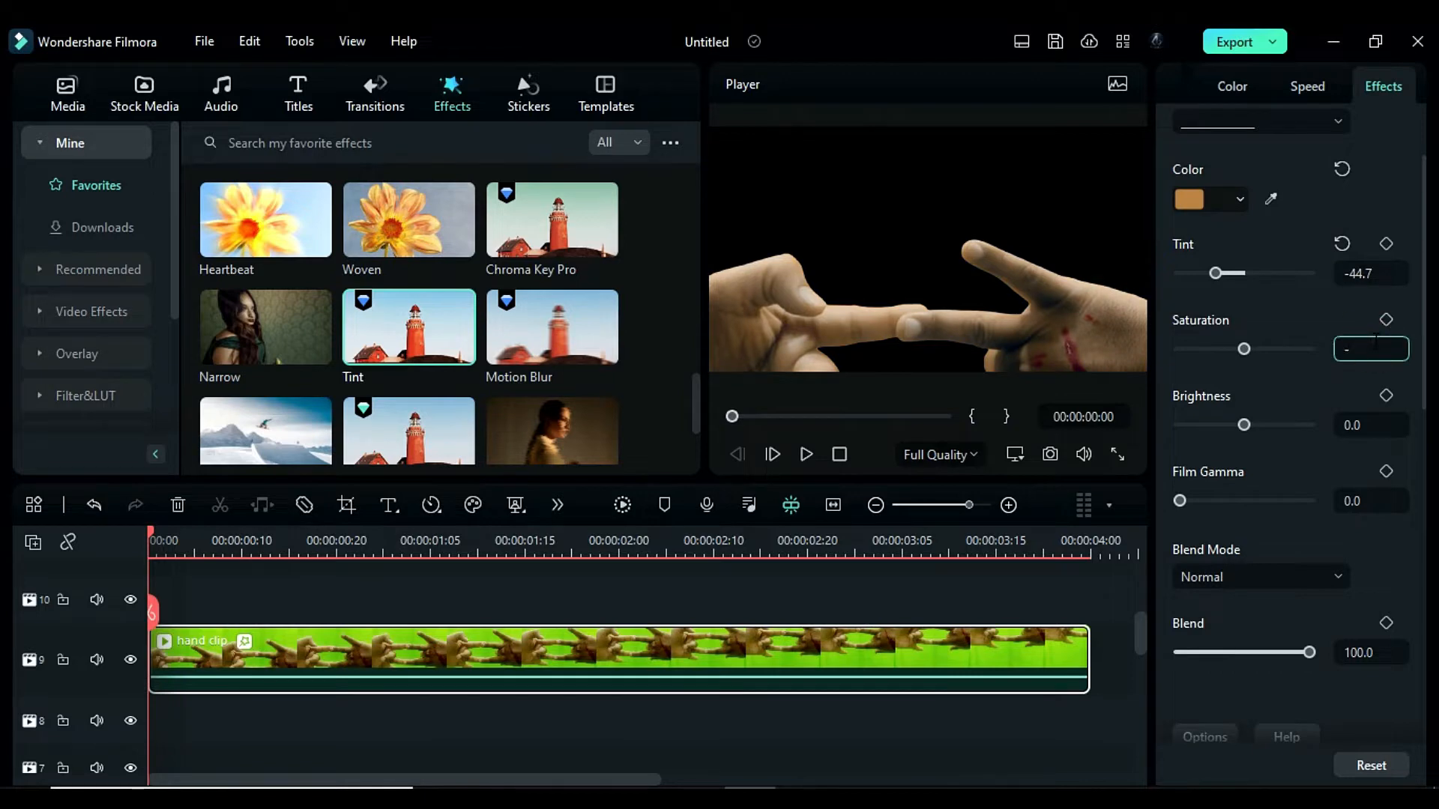
- Lower the brown tint's saturation and brightness, then add a pink tint with raised Tint and Saturation
left_click_drag(1244, 424, 1237, 430)
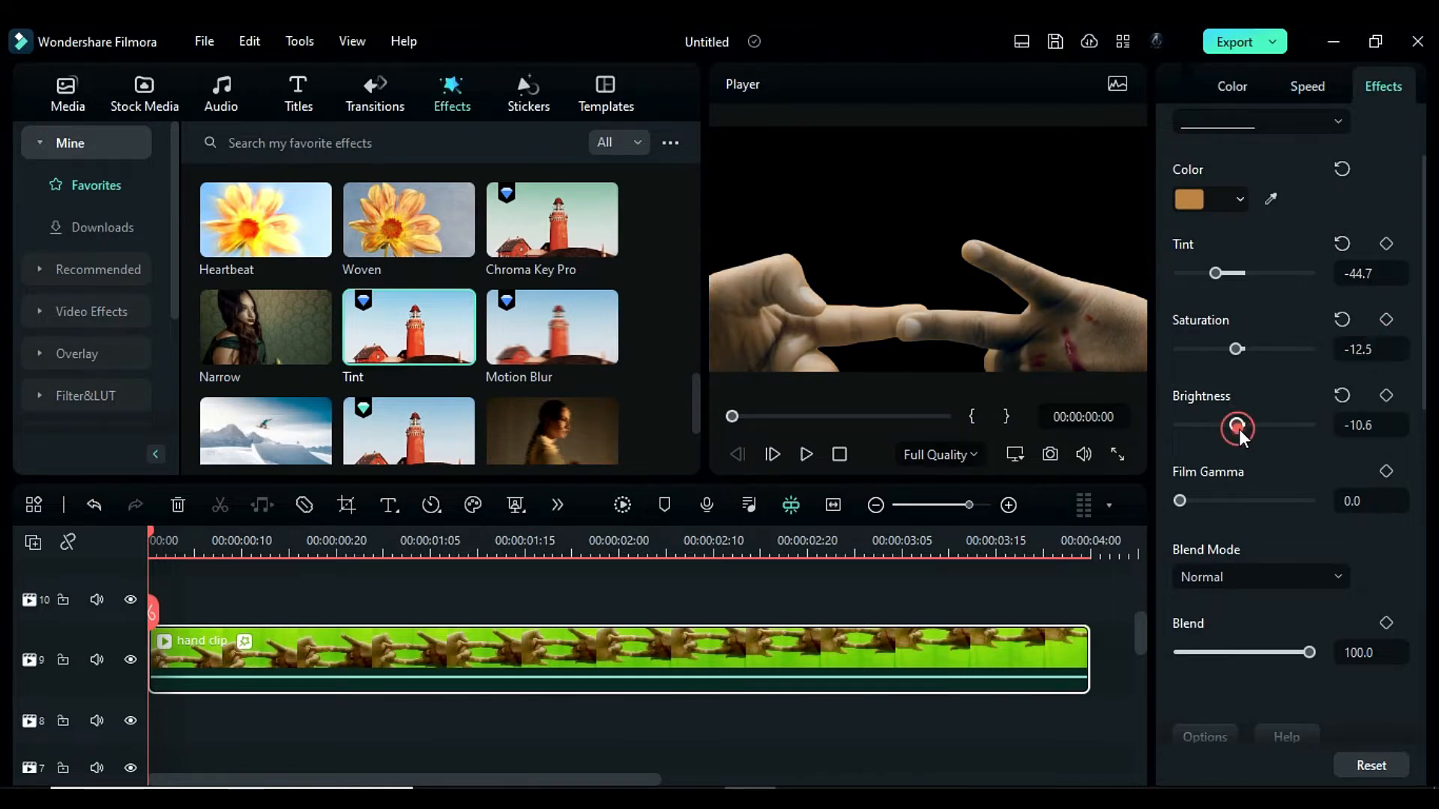
left_click_drag(1236, 424, 1241, 425)
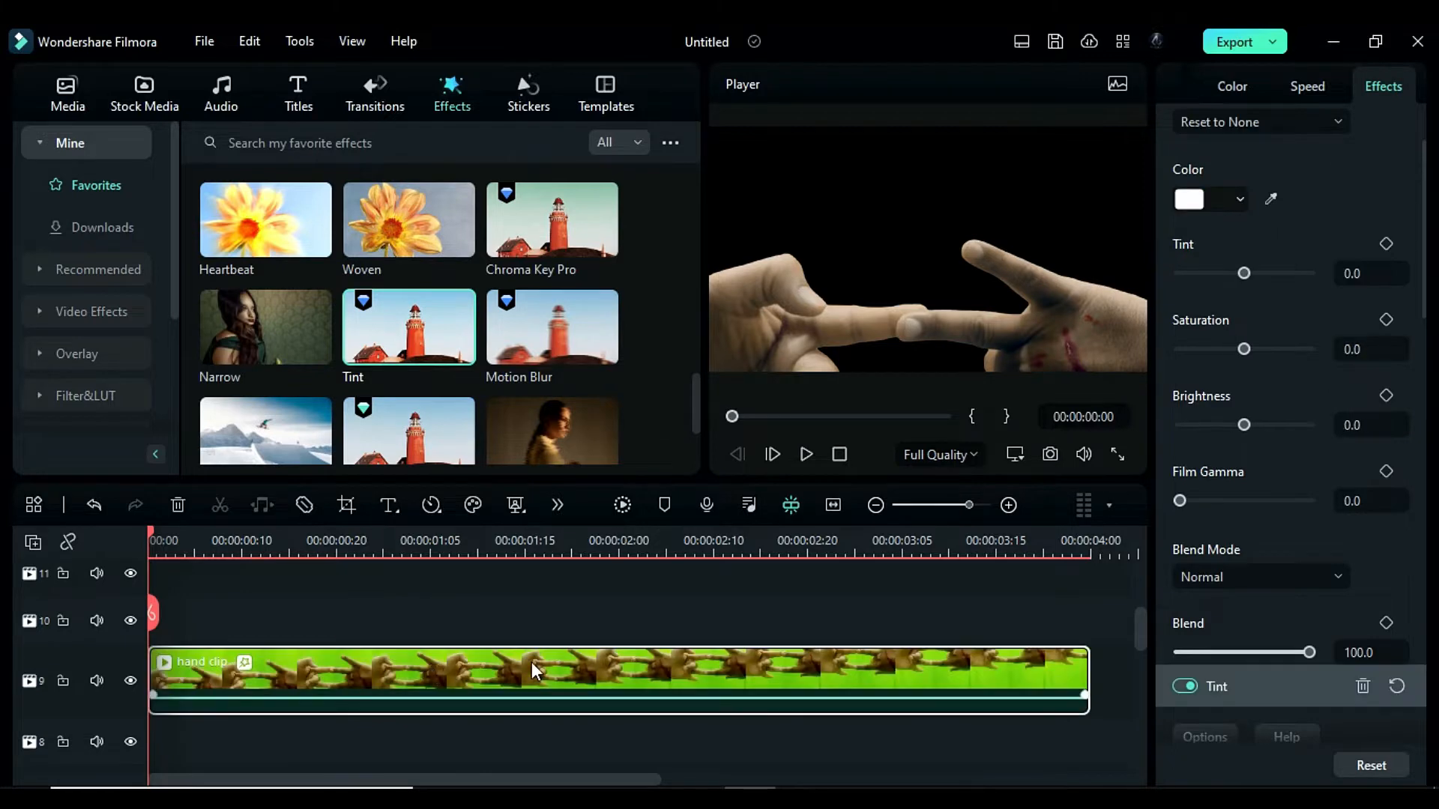
left_click(1190, 198)
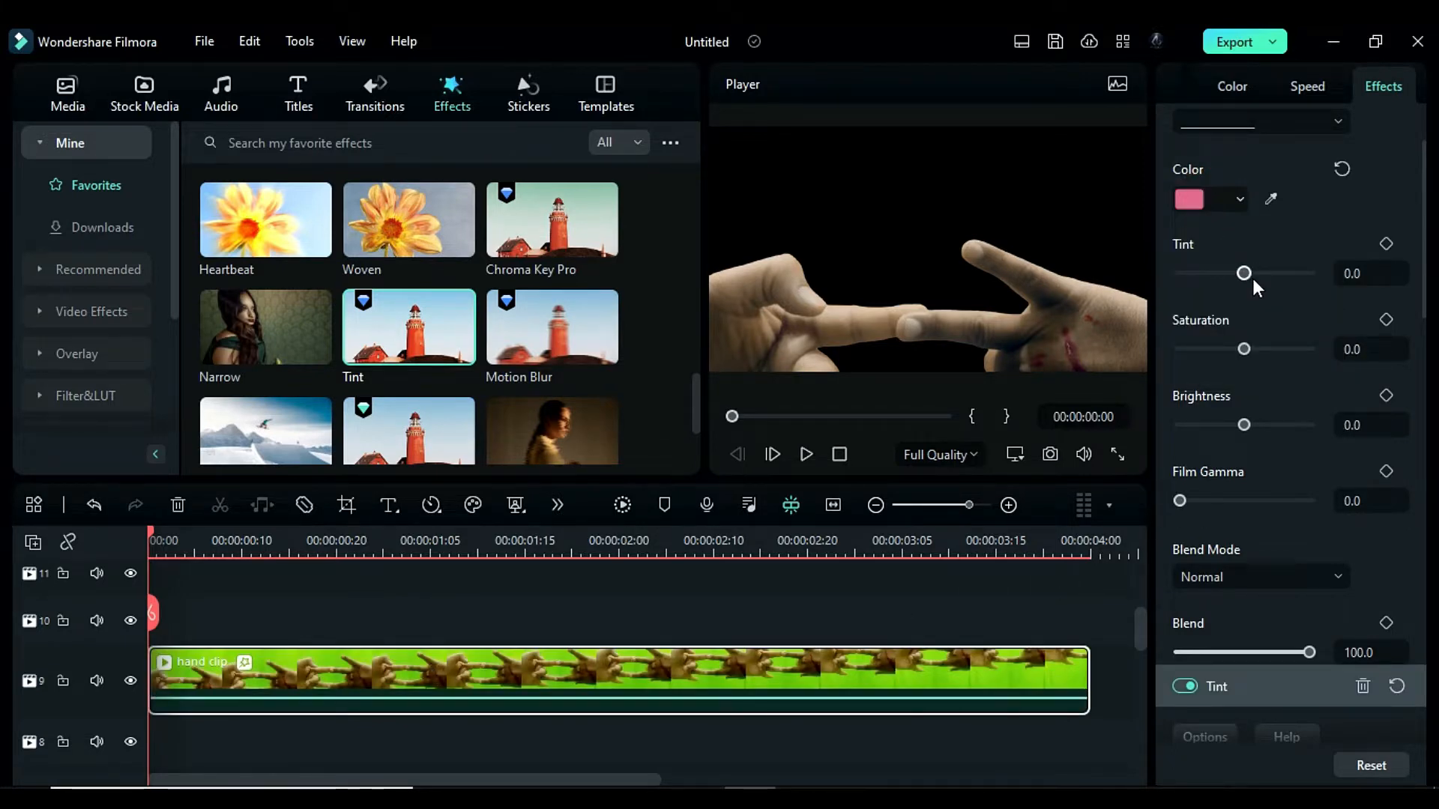
left_click_drag(1244, 273, 1256, 272)
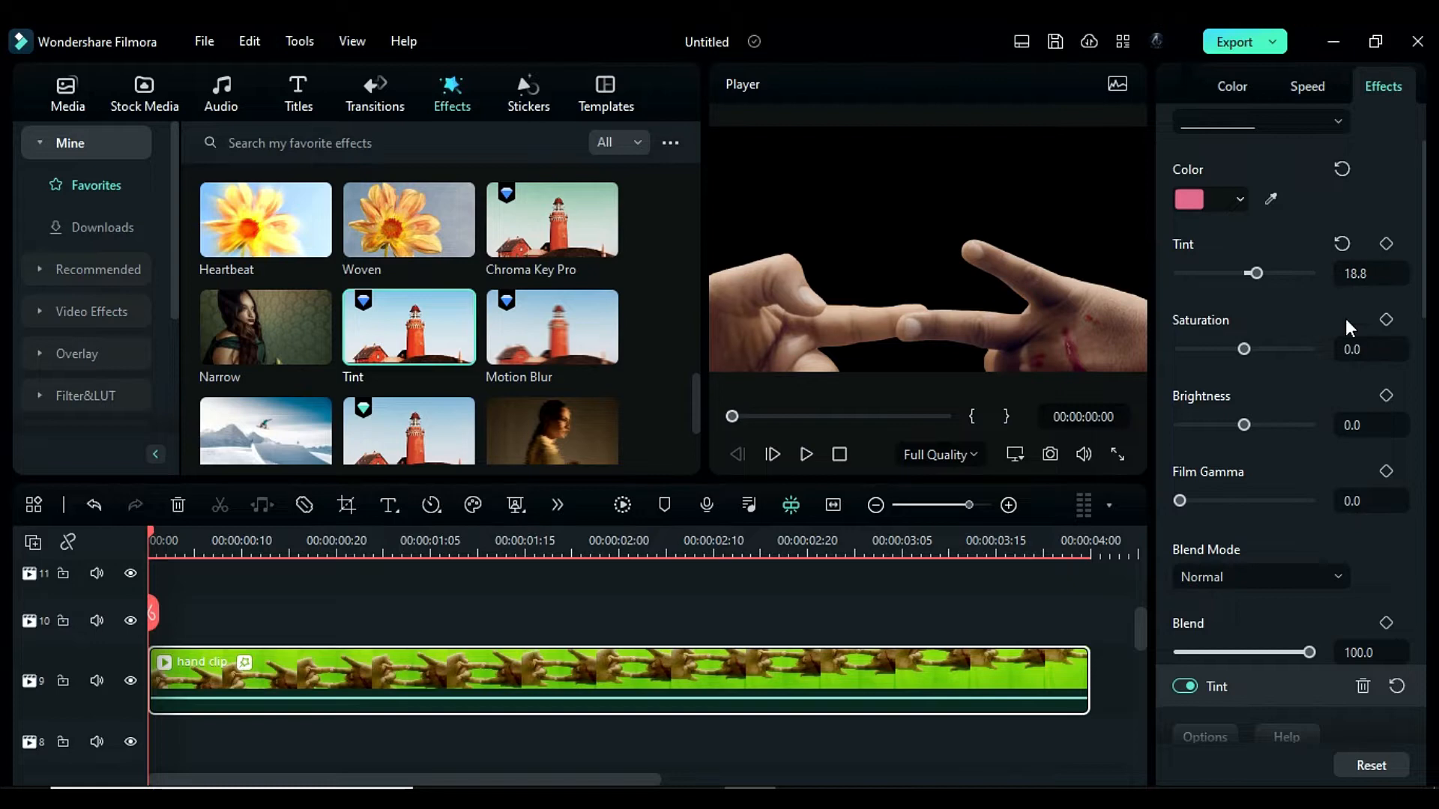
left_click_drag(1246, 349, 1281, 349)
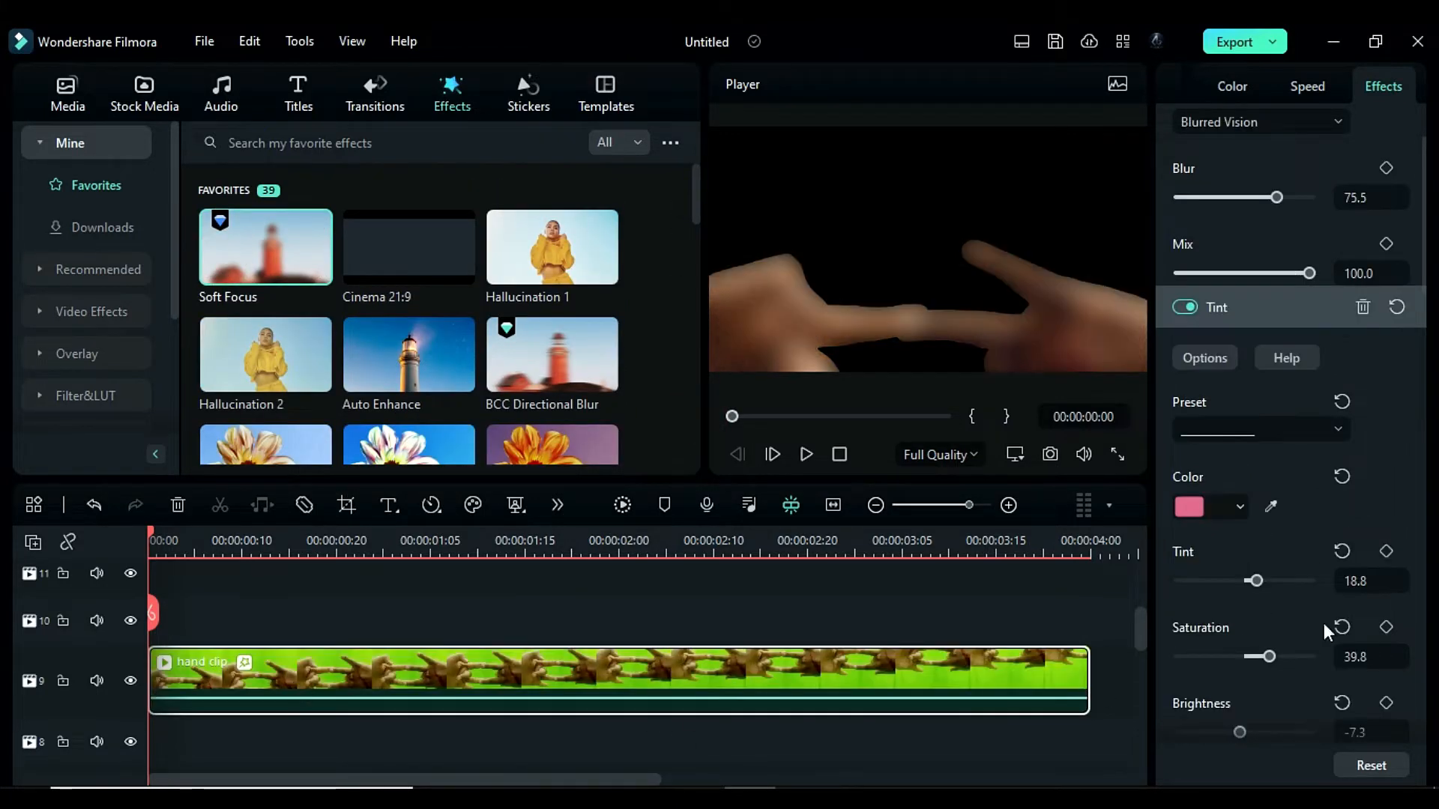
- Reduce the blur strength, then add BCC Fog with Blur X widened to about 127
left_click_drag(1276, 198, 1239, 198)
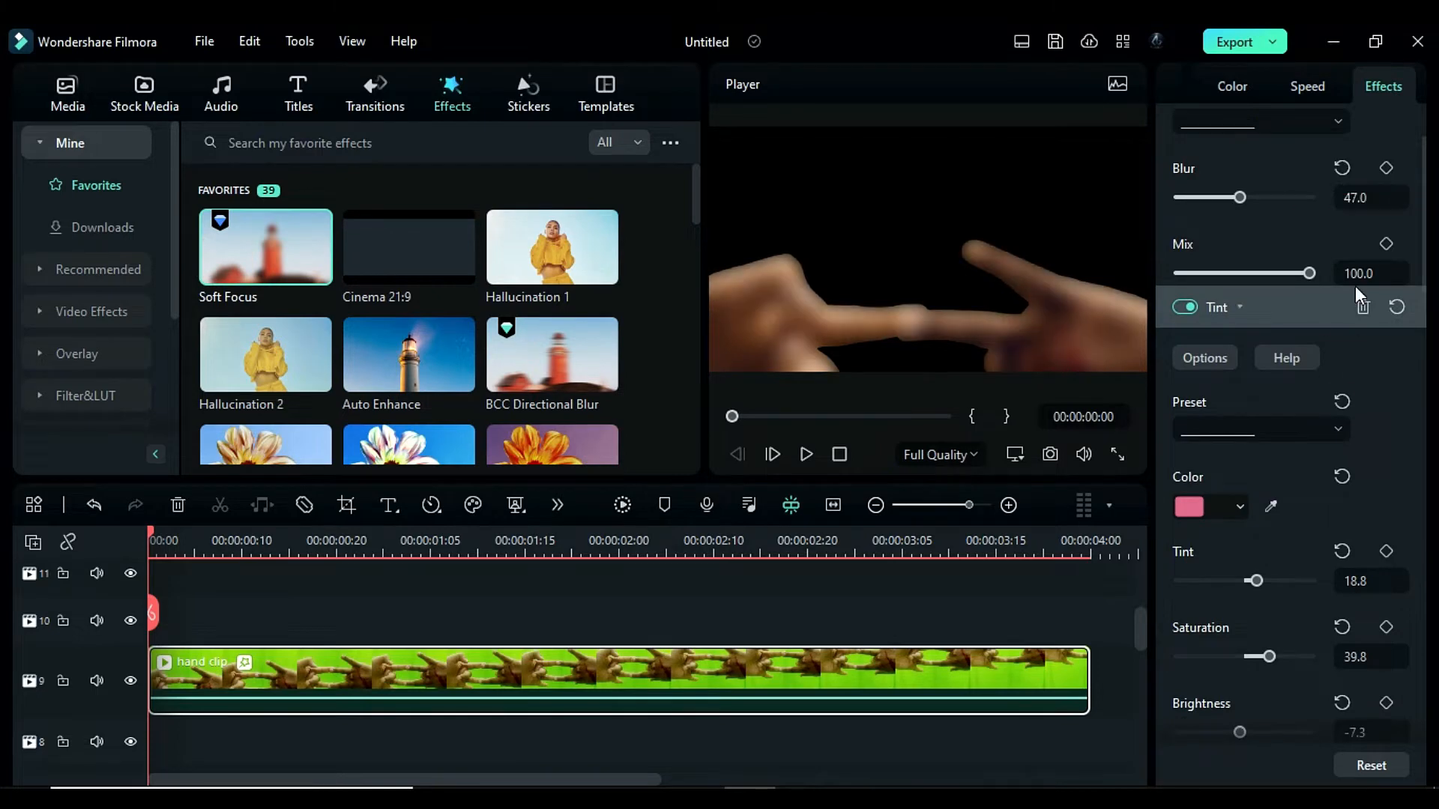
left_click_drag(1310, 273, 1212, 273)
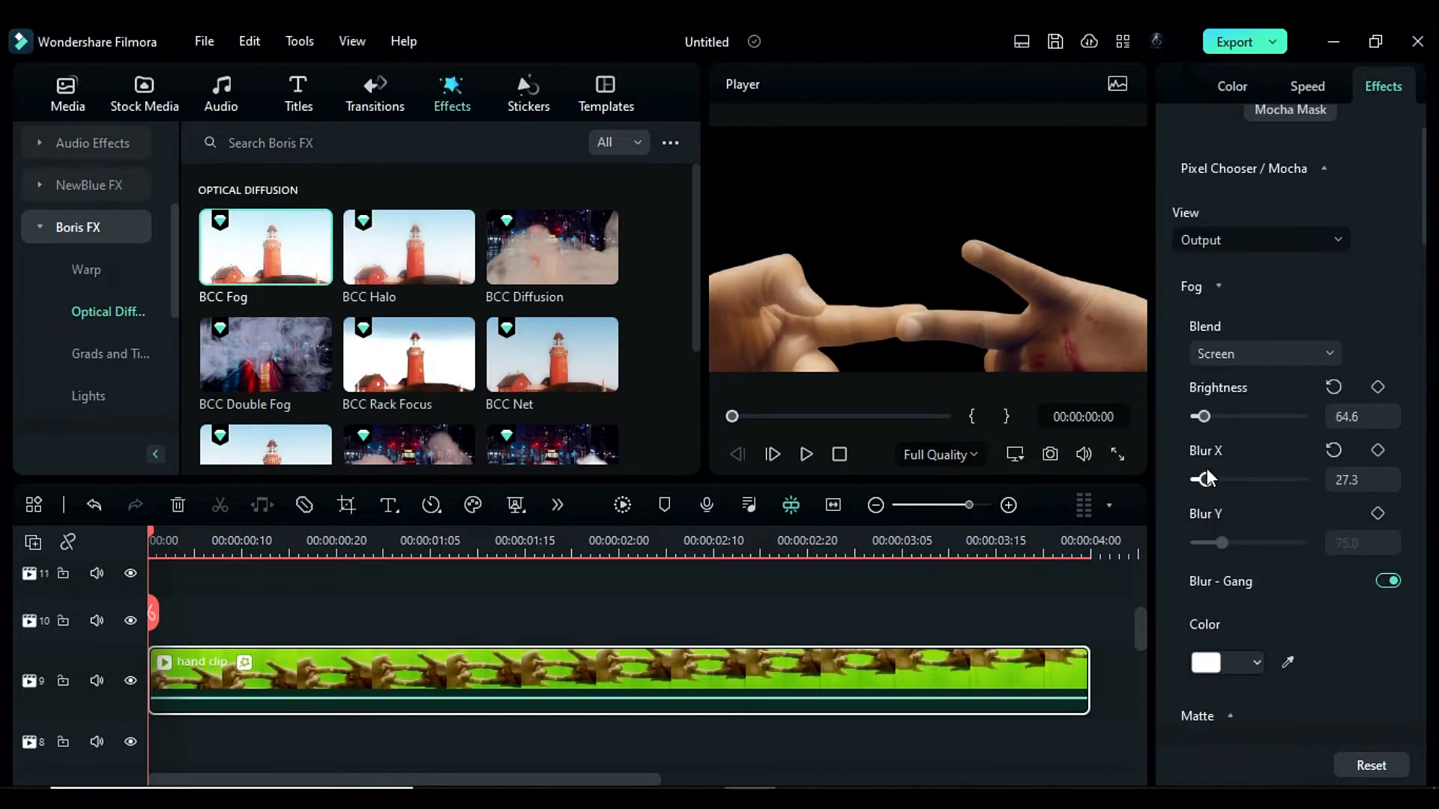
left_click_drag(1203, 480, 1242, 480)
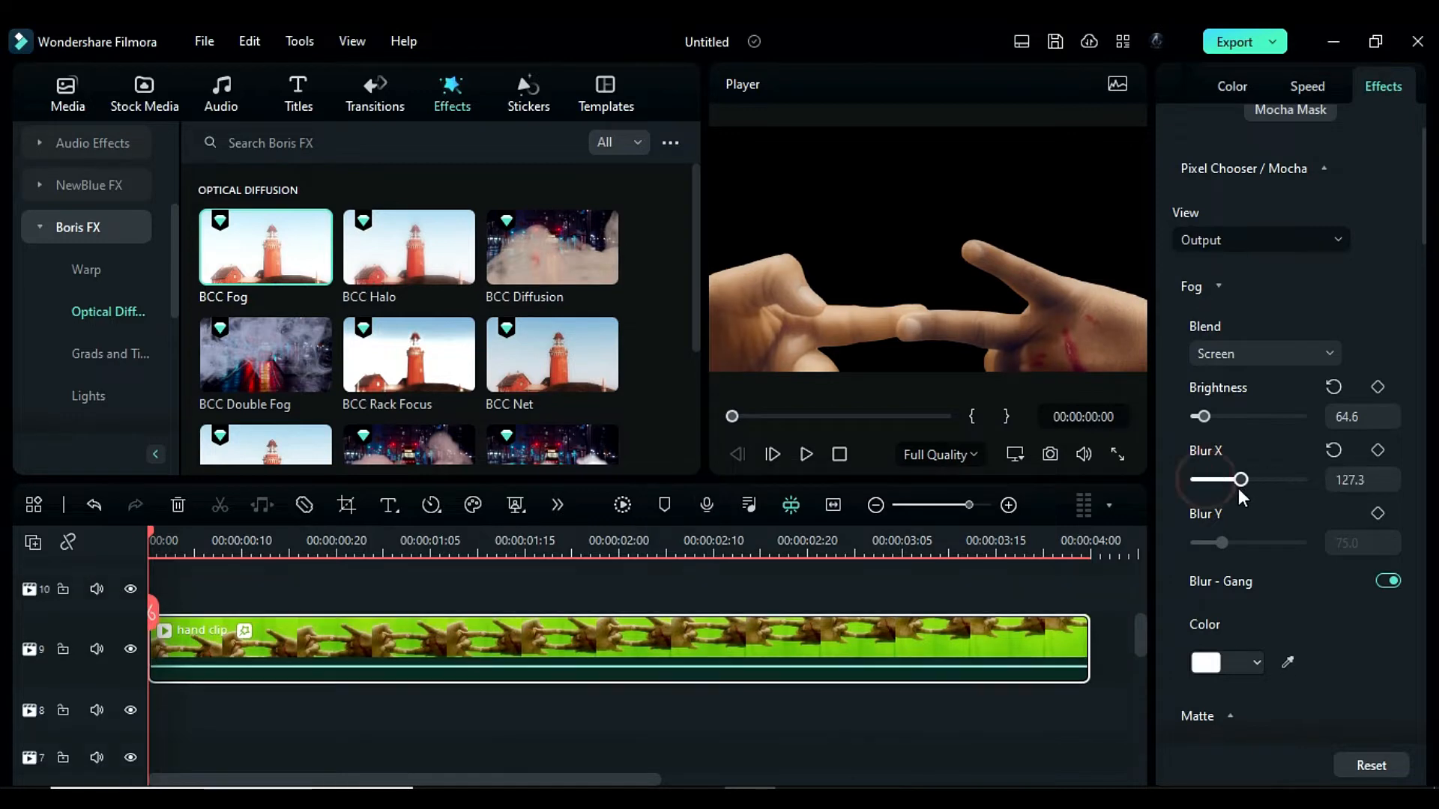
left_click(66, 84)
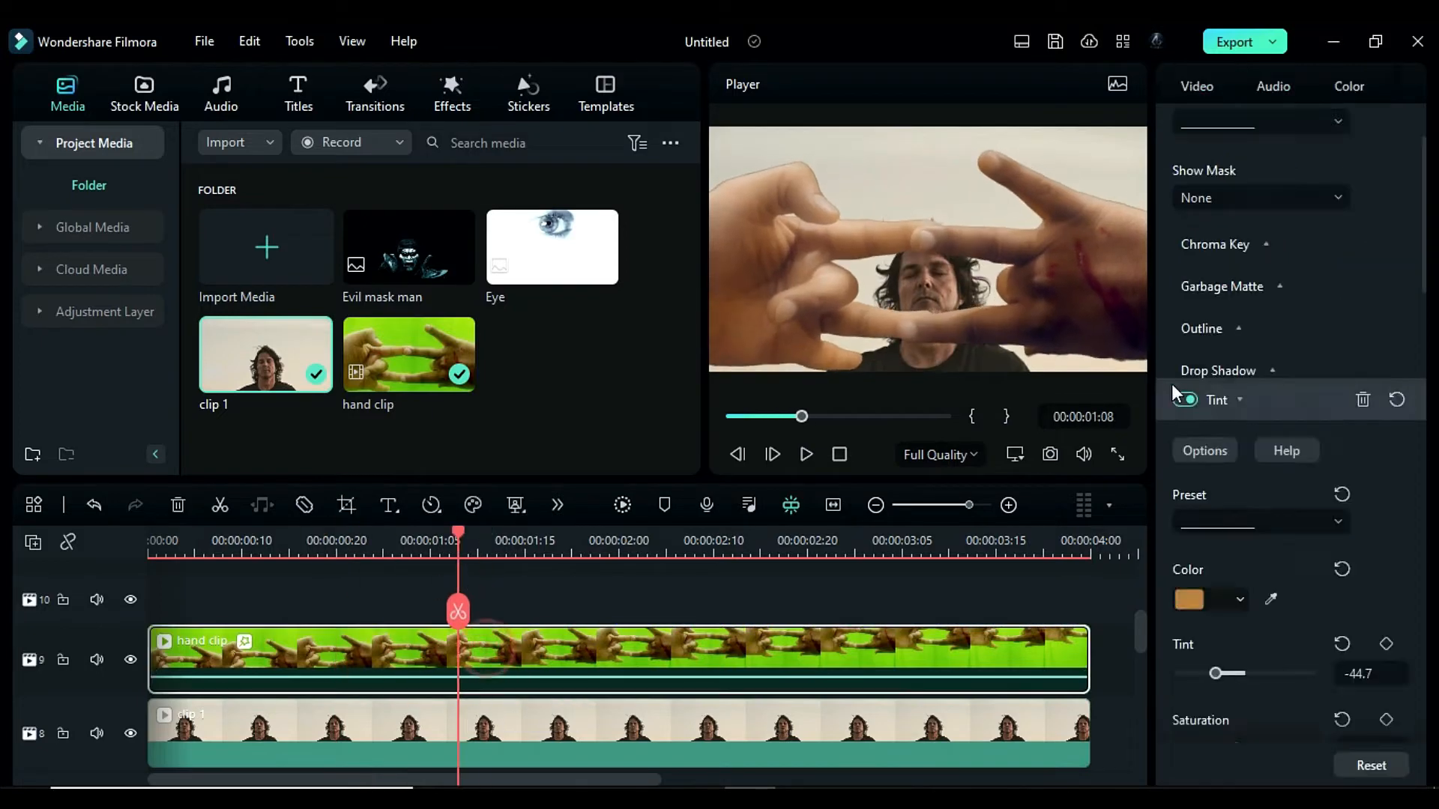
- Adjust clip 1's basic colour, then pull its tone curve midpoint down to darken the midtones
left_click(1196, 87)
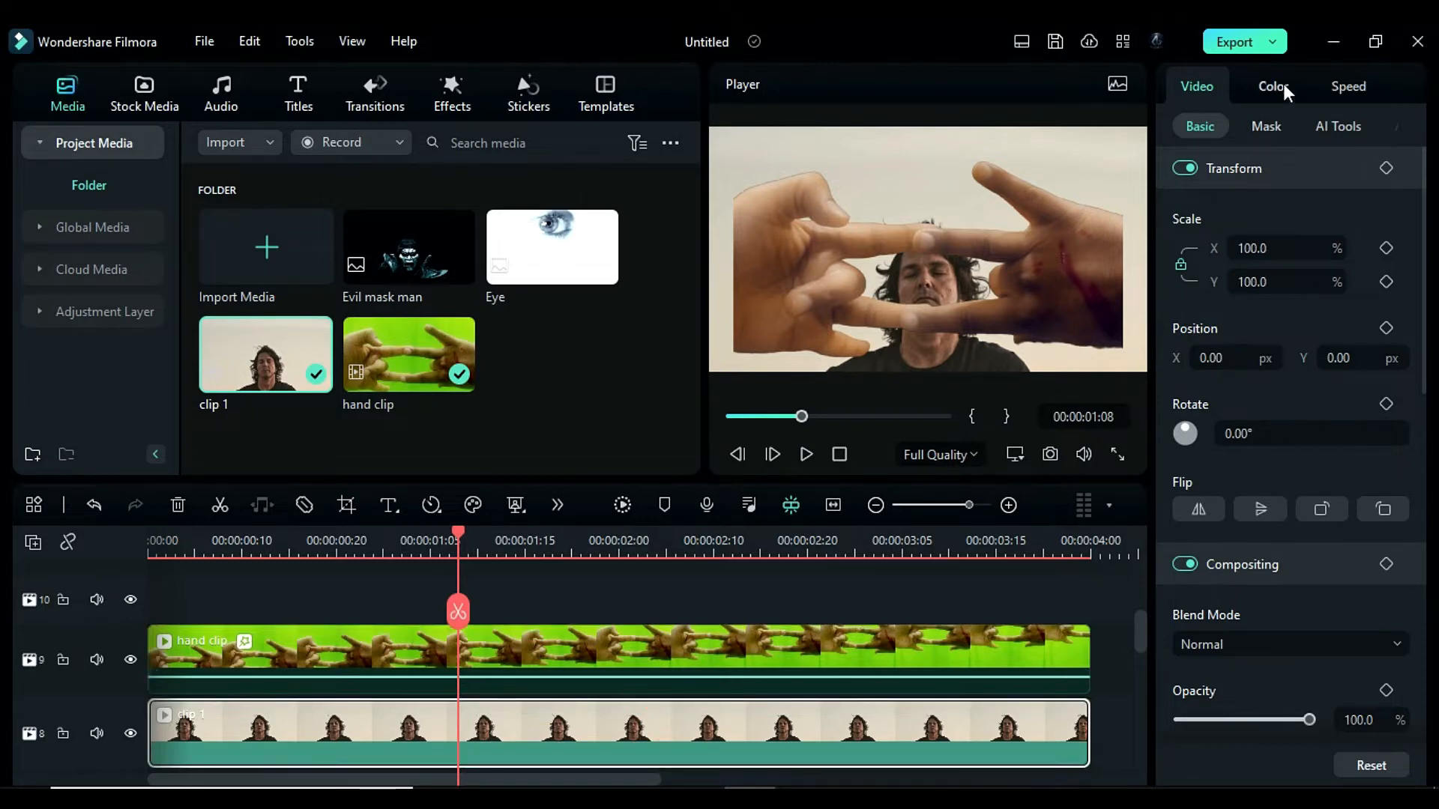
left_click(1274, 87)
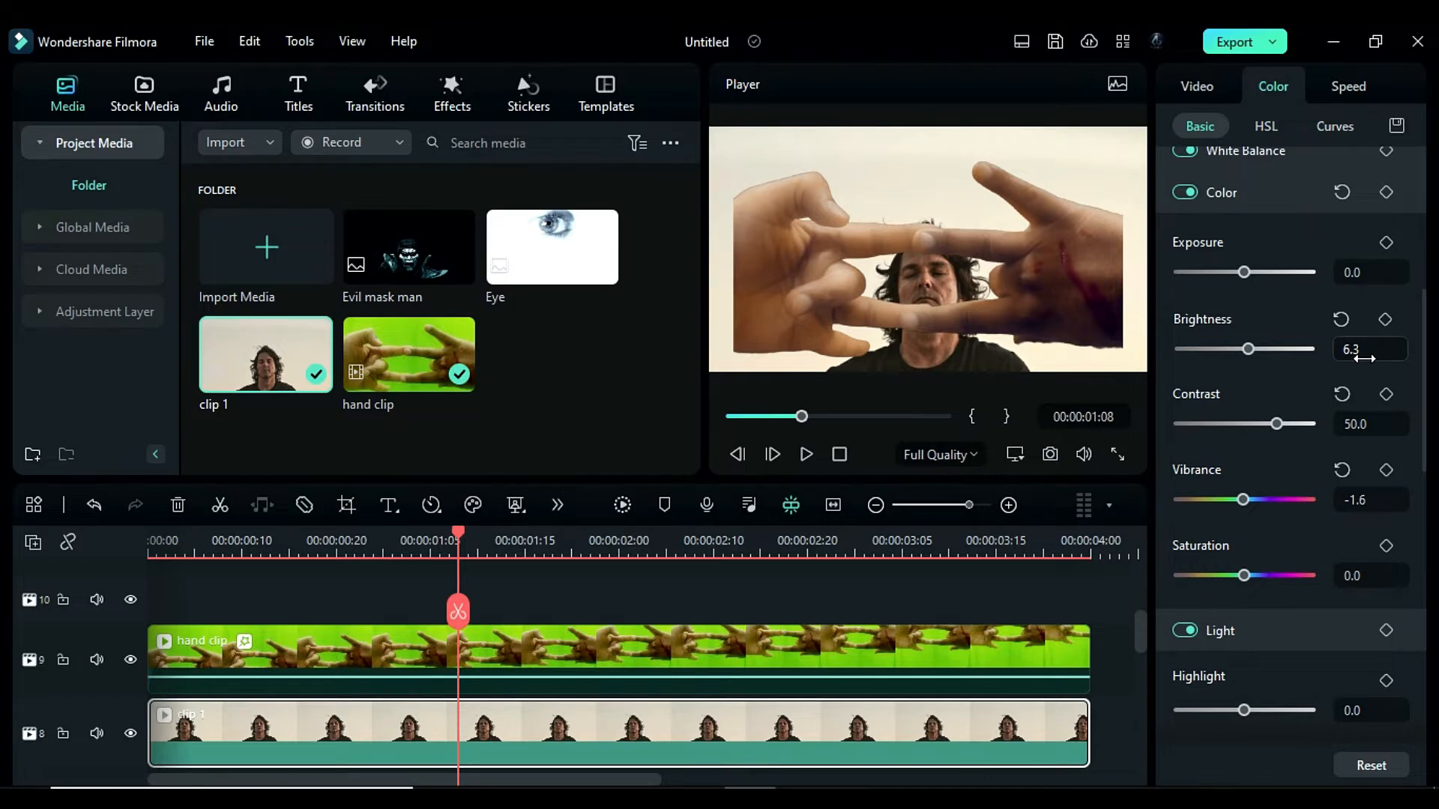
left_click(1334, 126)
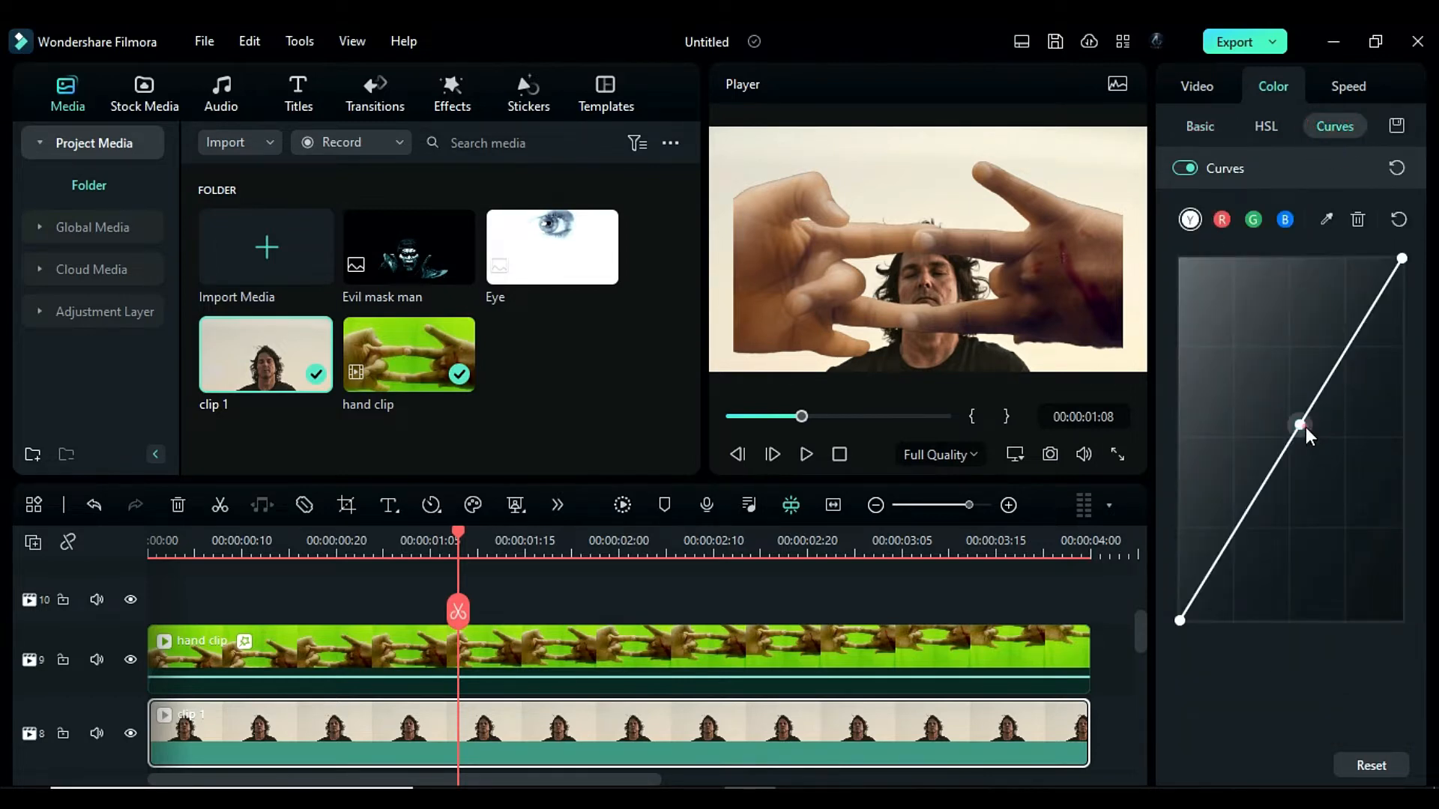
left_click_drag(1298, 425, 1321, 431)
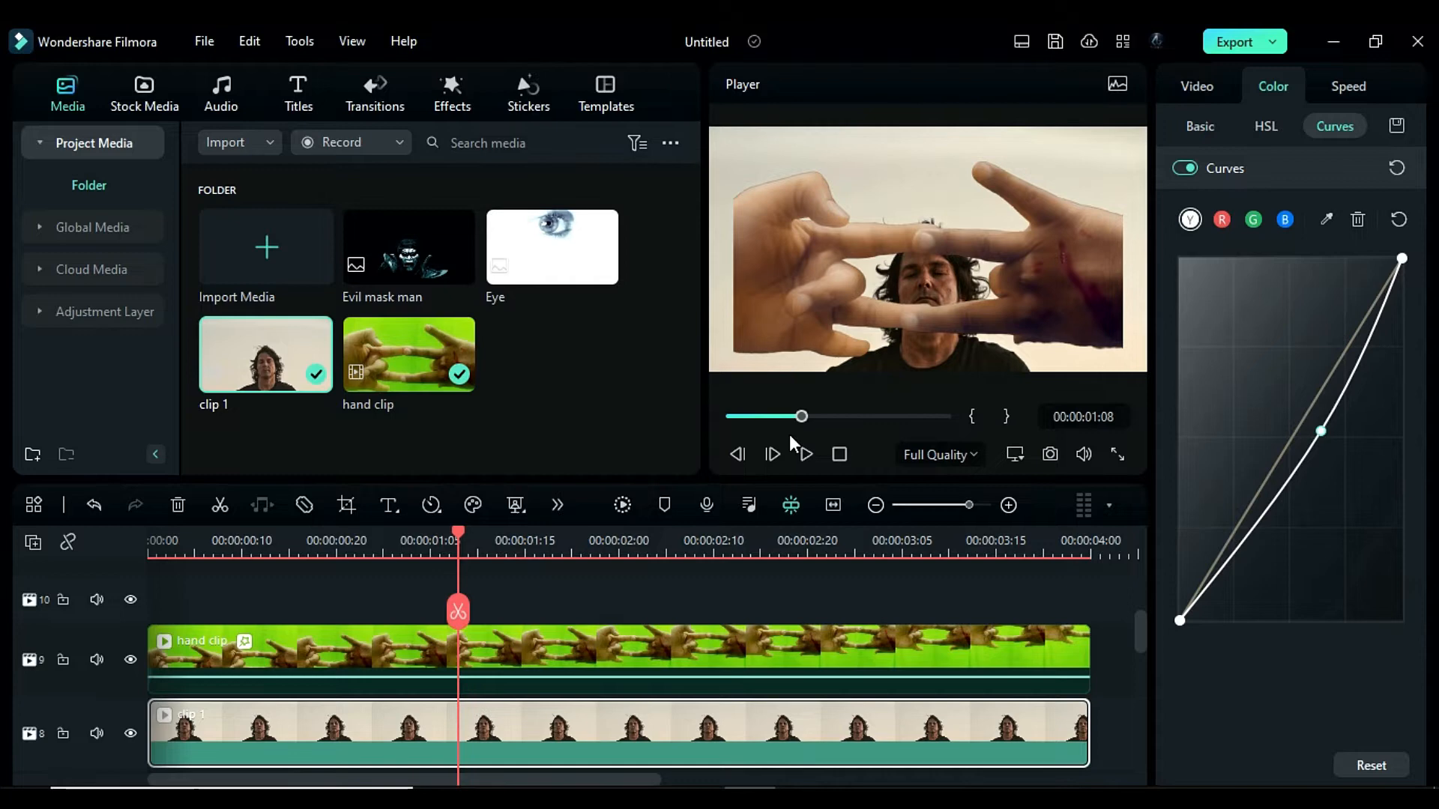
left_click(451, 89)
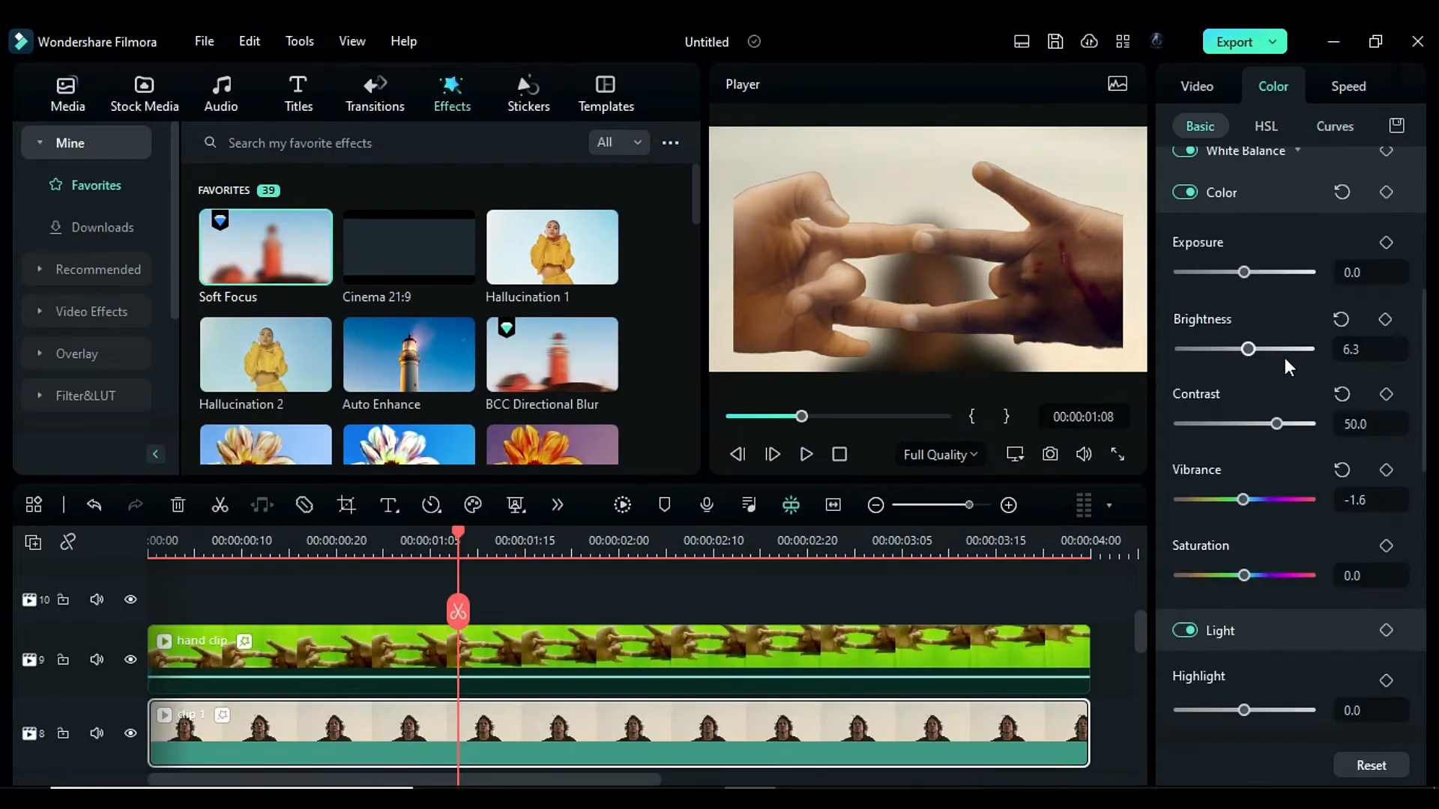
- Draw a custom mask on clip 1 under Video > Mask and turn on Invert Mask
left_click(1382, 86)
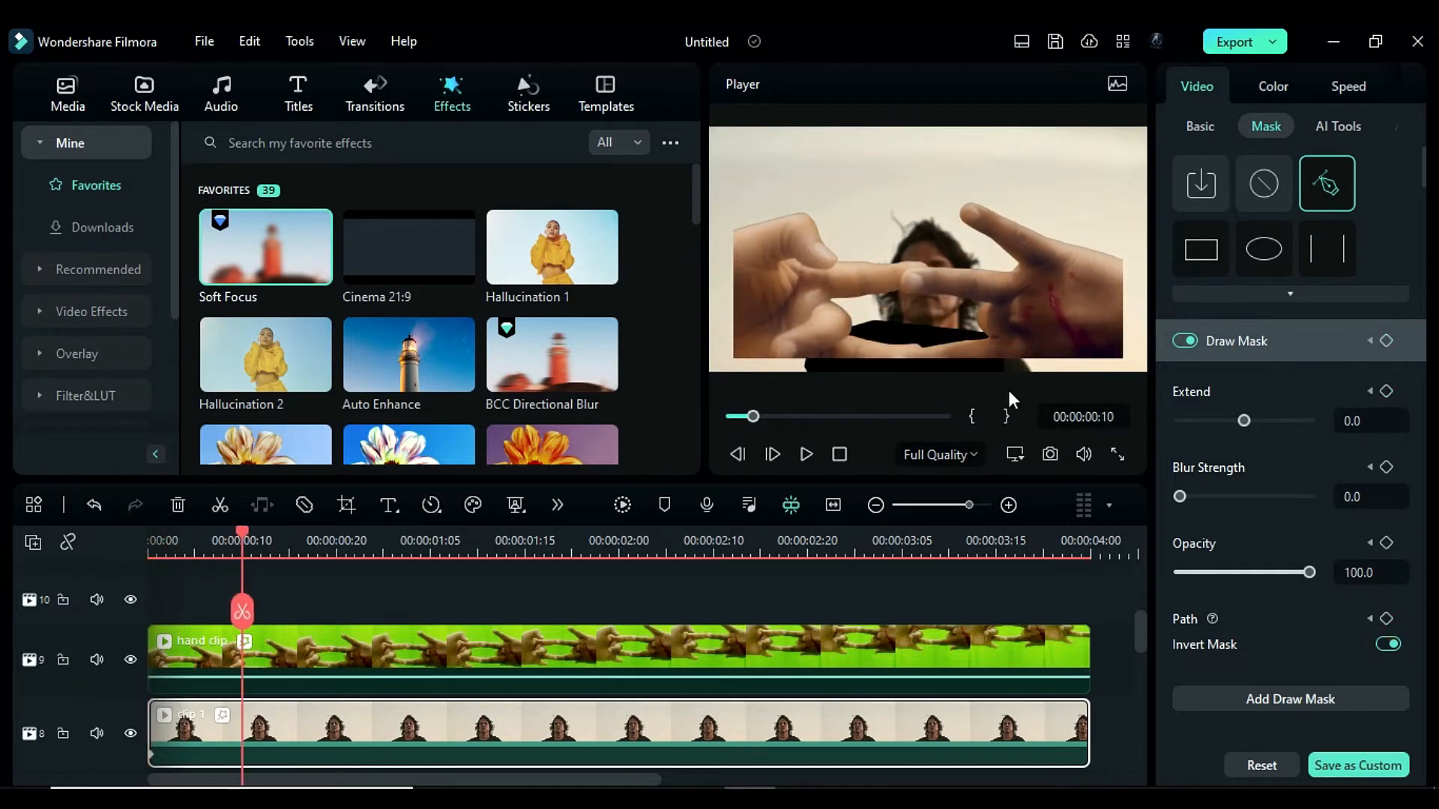
left_click(336, 540)
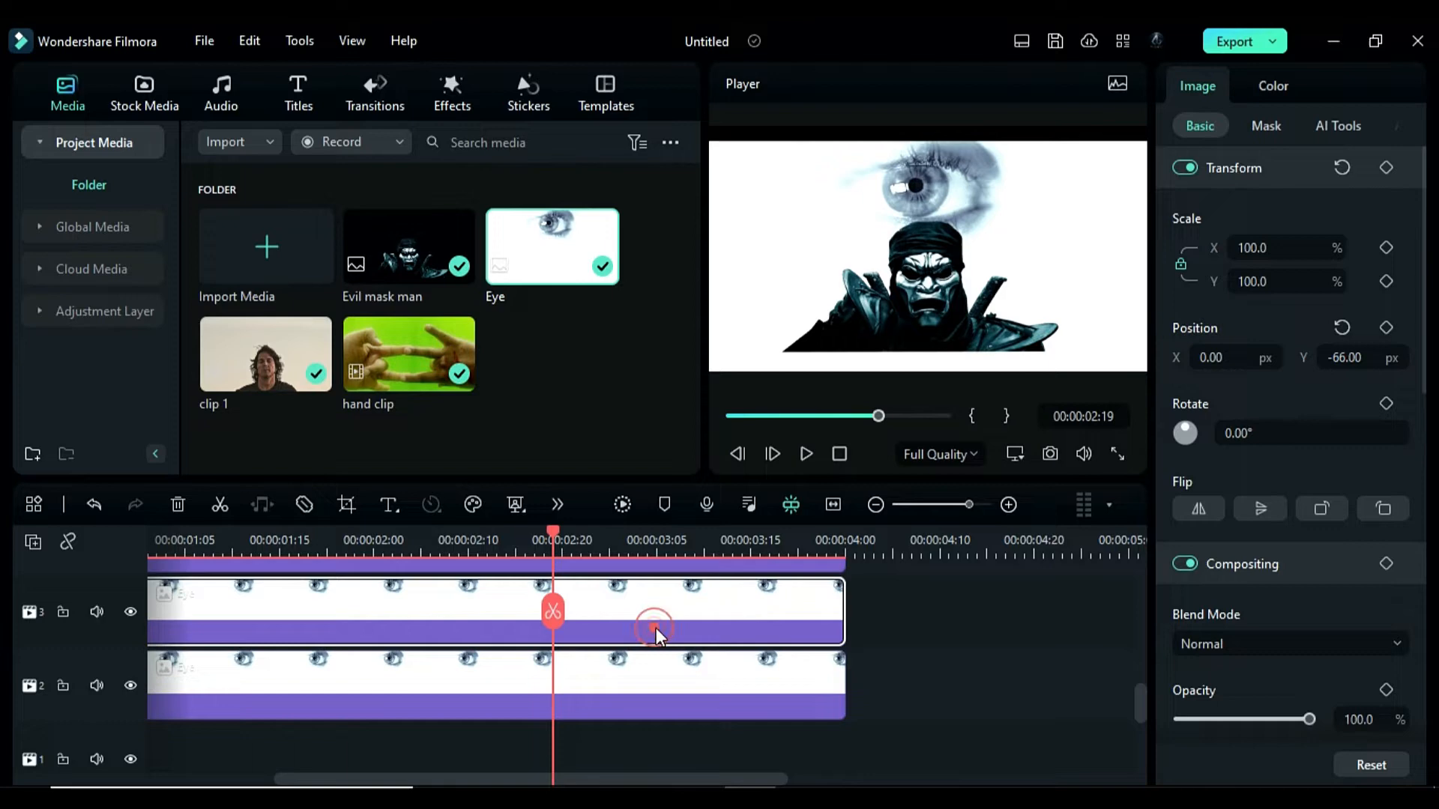
- Give the upper Eye image a Circle mask at about 5.9% scale
left_click(1265, 126)
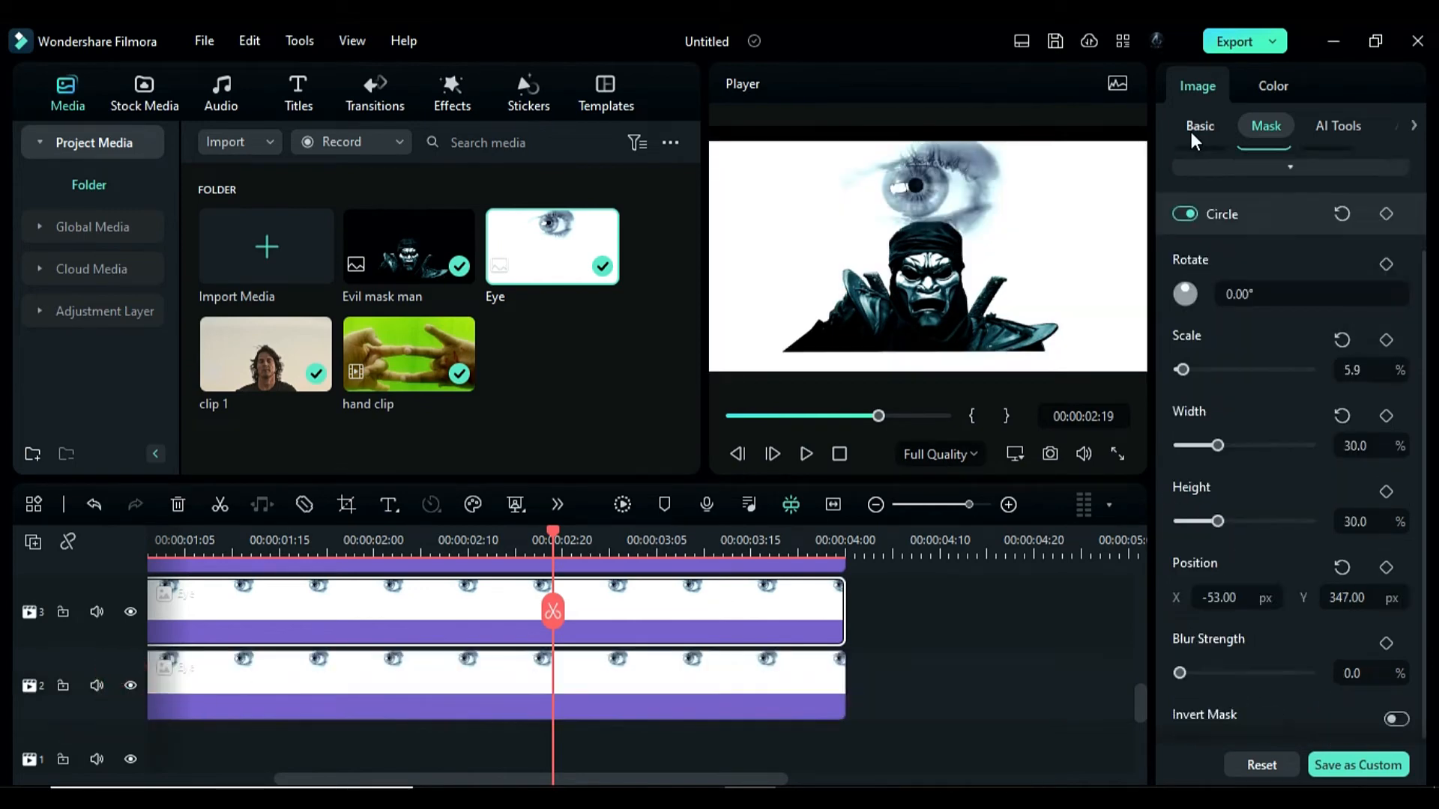
left_click(1199, 126)
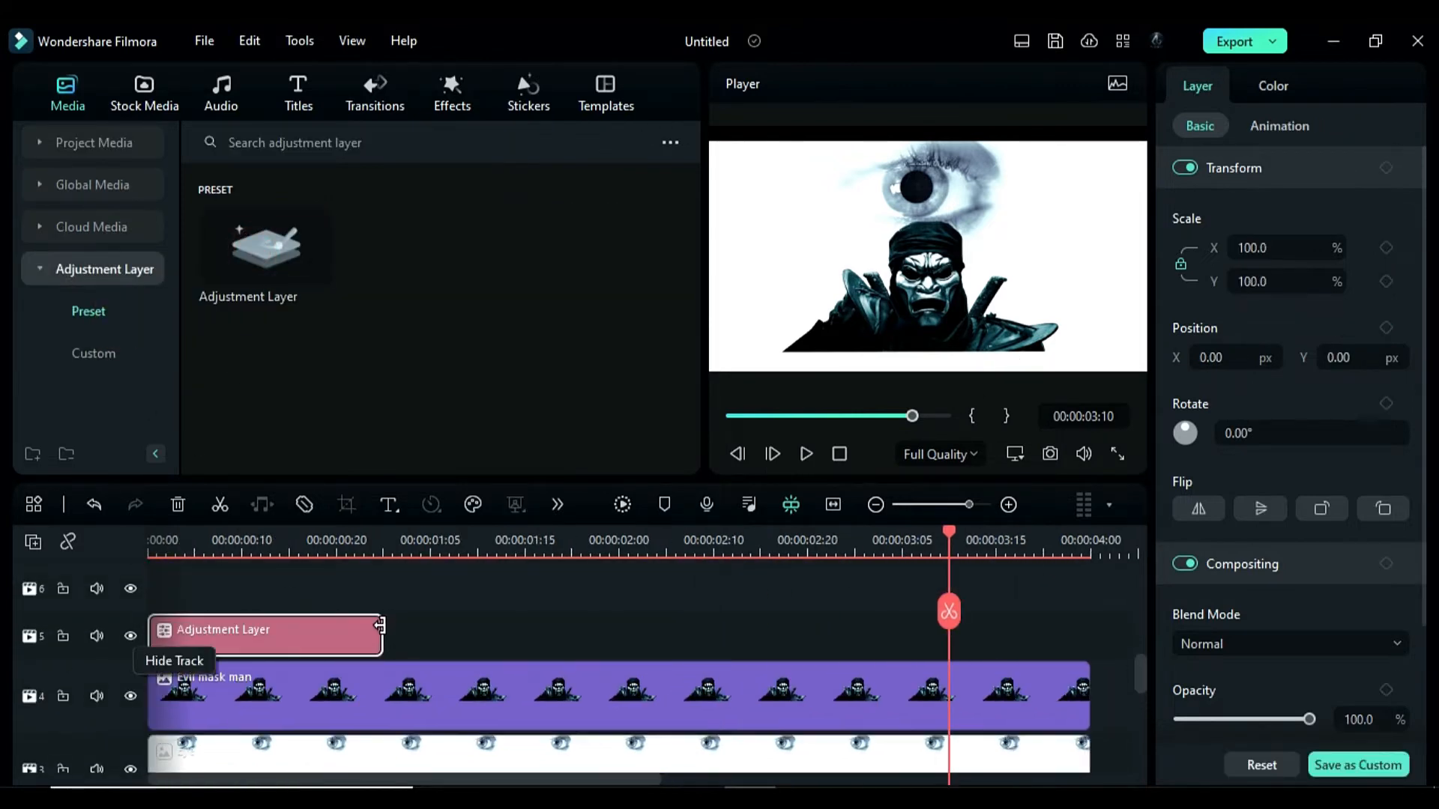
- On the adjustment layer, set BCC Halo Blur X to 63.5 and Blur Y to 95.2 with Blur-Gang off
left_click(451, 86)
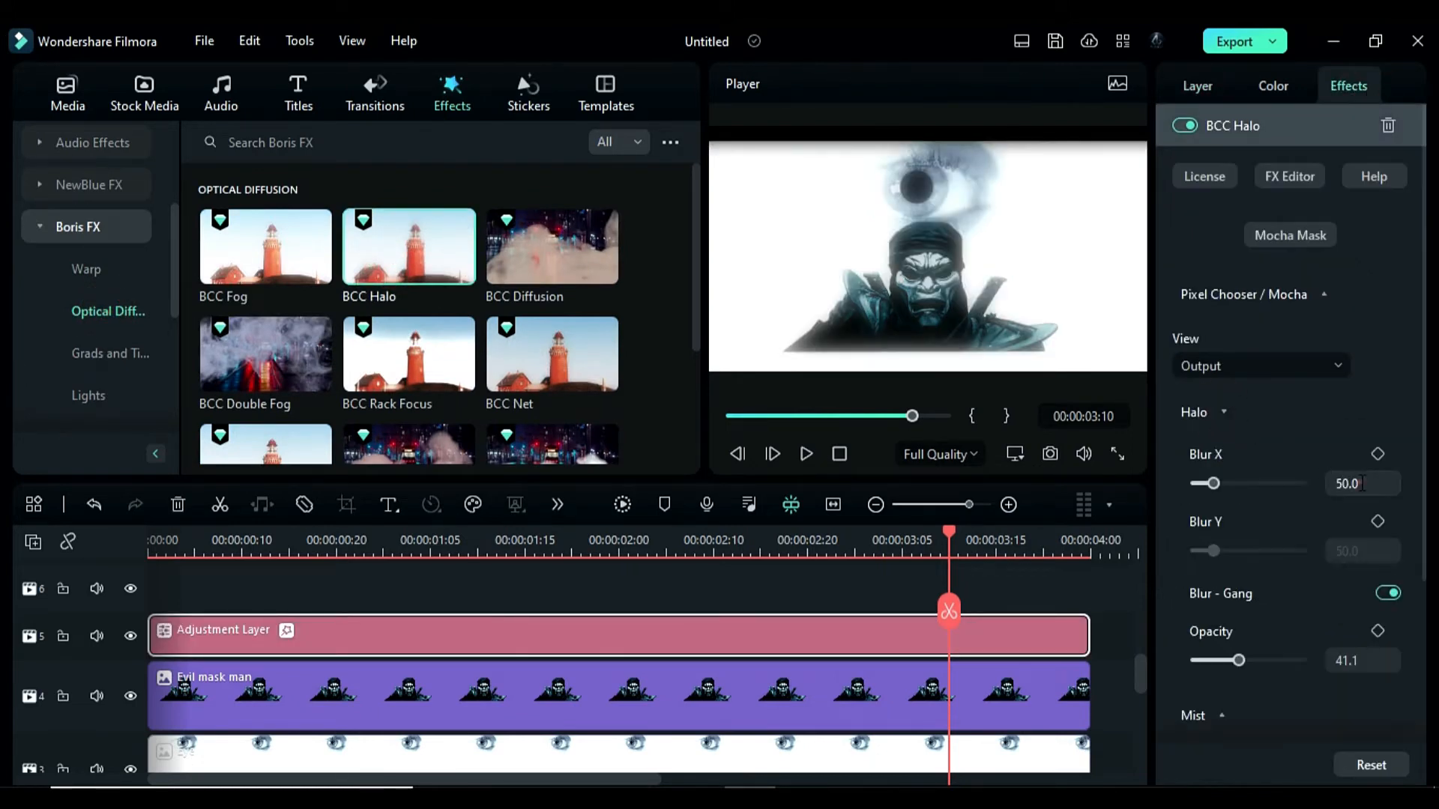
left_click_drag(1205, 484, 1217, 485)
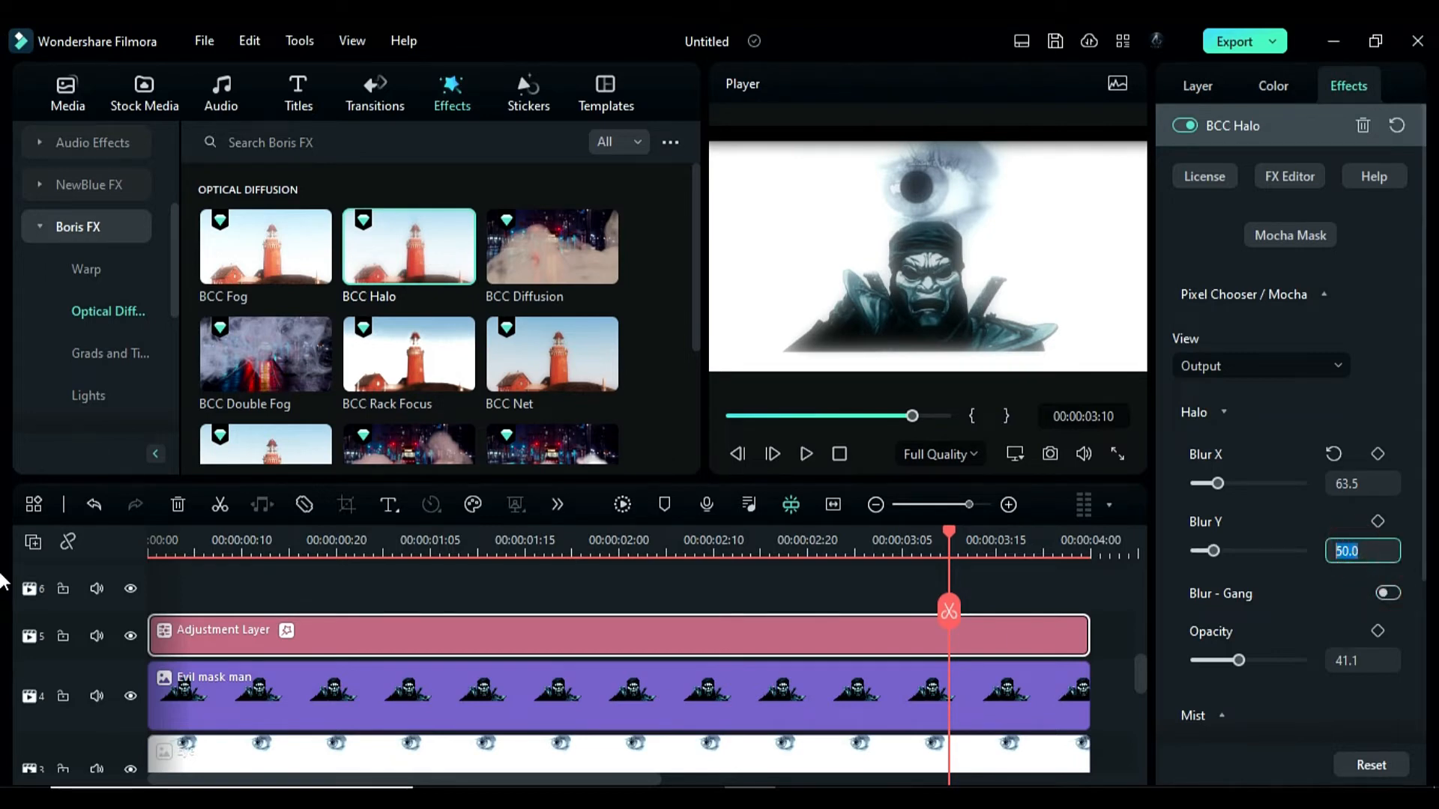
left_click_drag(1211, 550, 1244, 550)
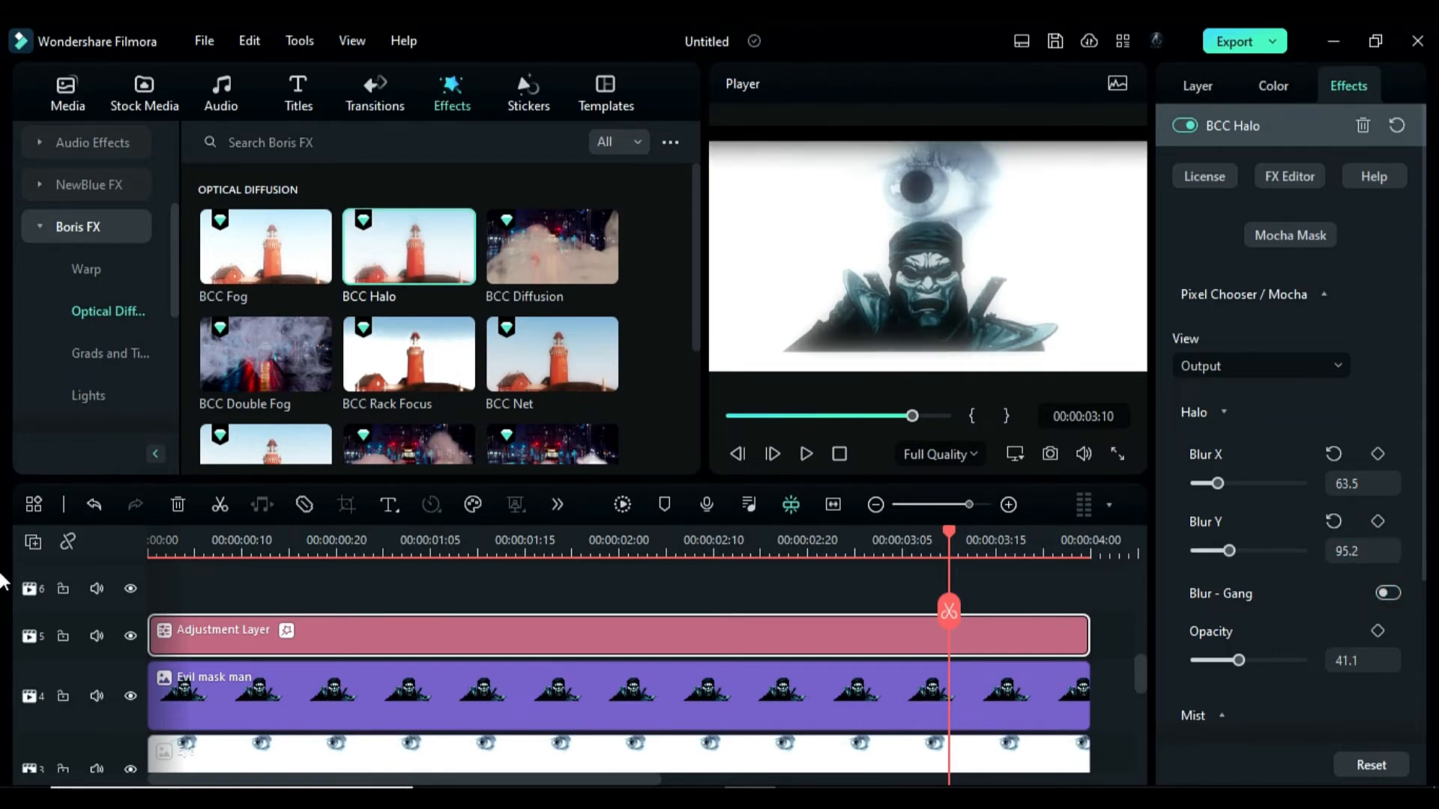
scroll("down", 3)
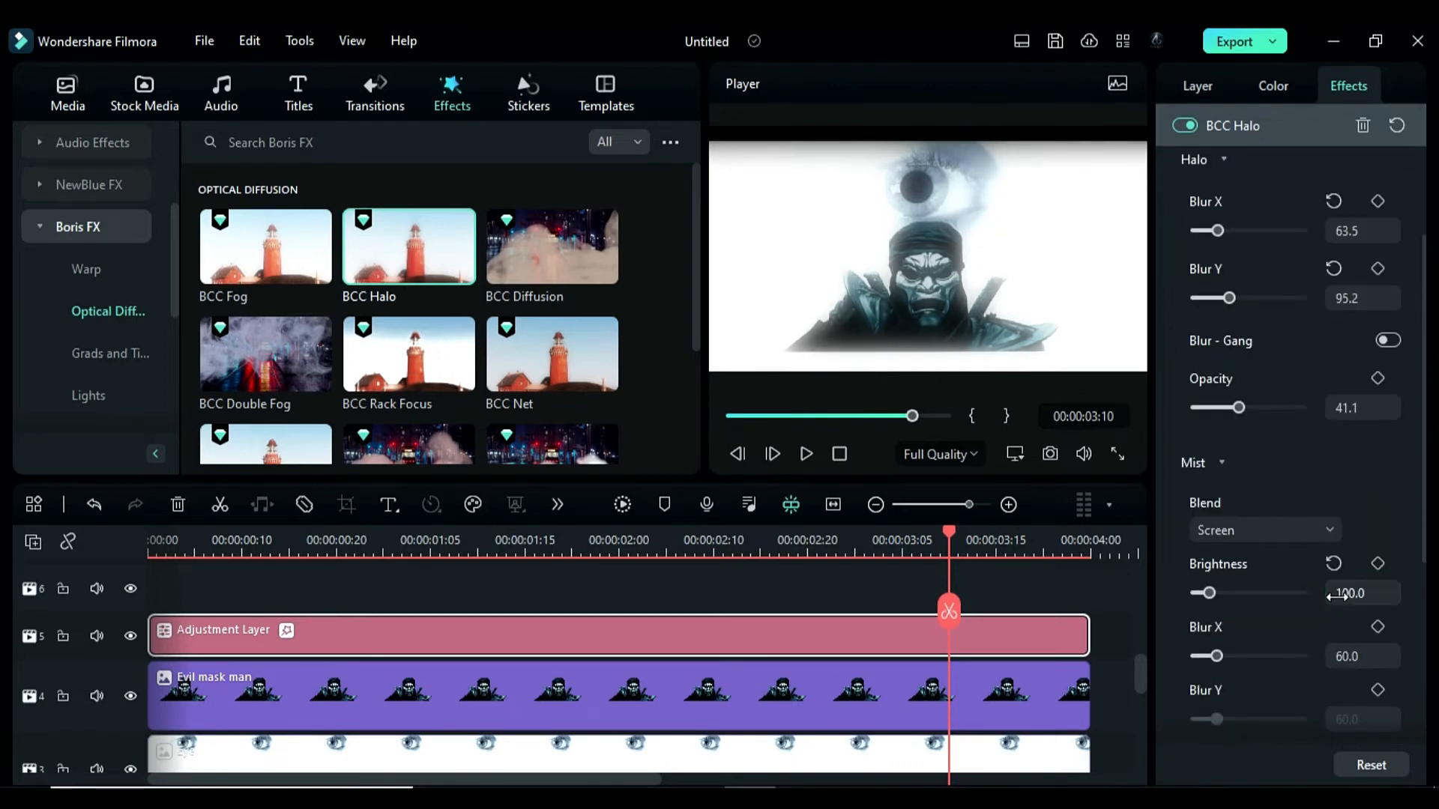
scroll("down", 3)
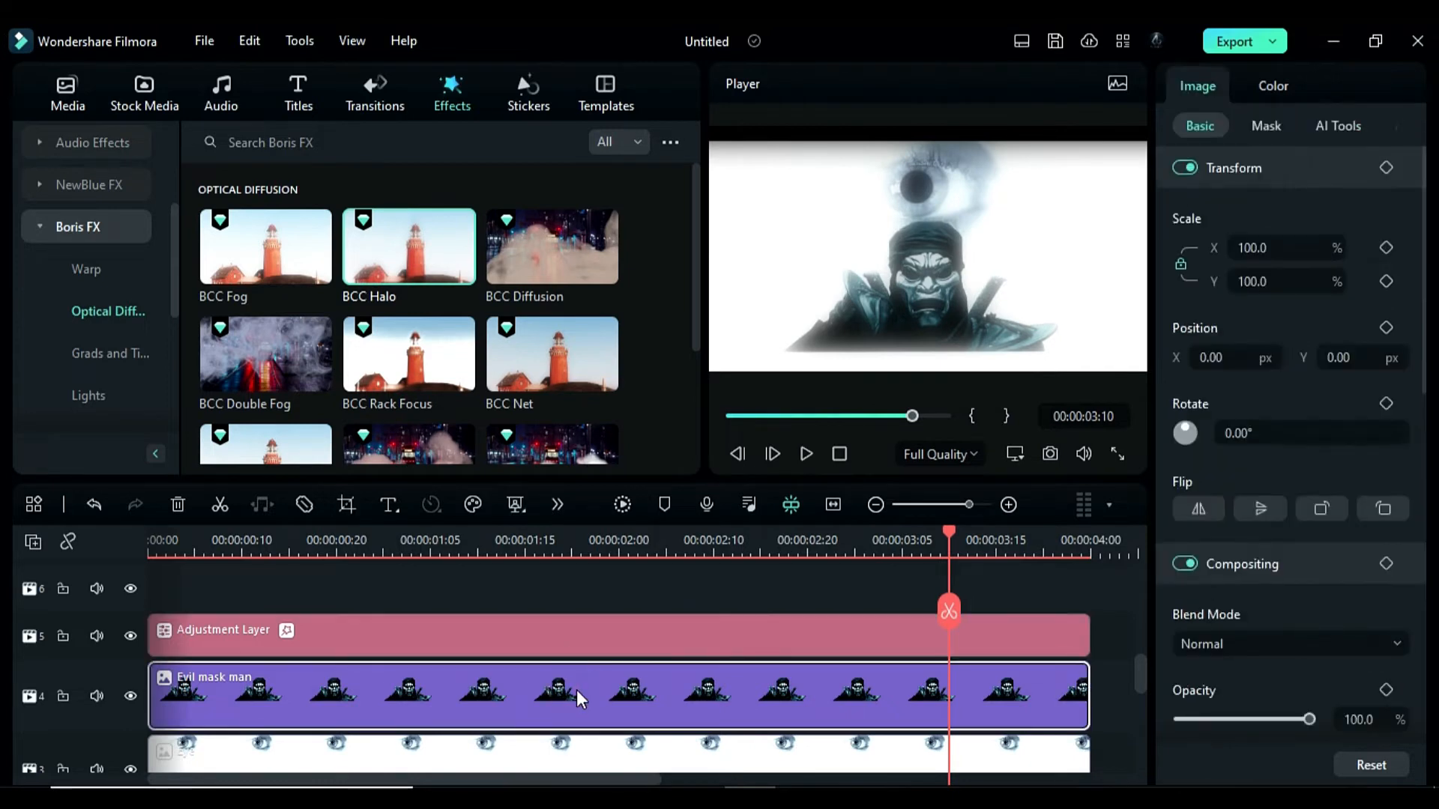
- Raise the Blue curve on Evil mask man, tune the Glow intensity, and set adjustment layer opacity to 81.3%
left_click(1274, 86)
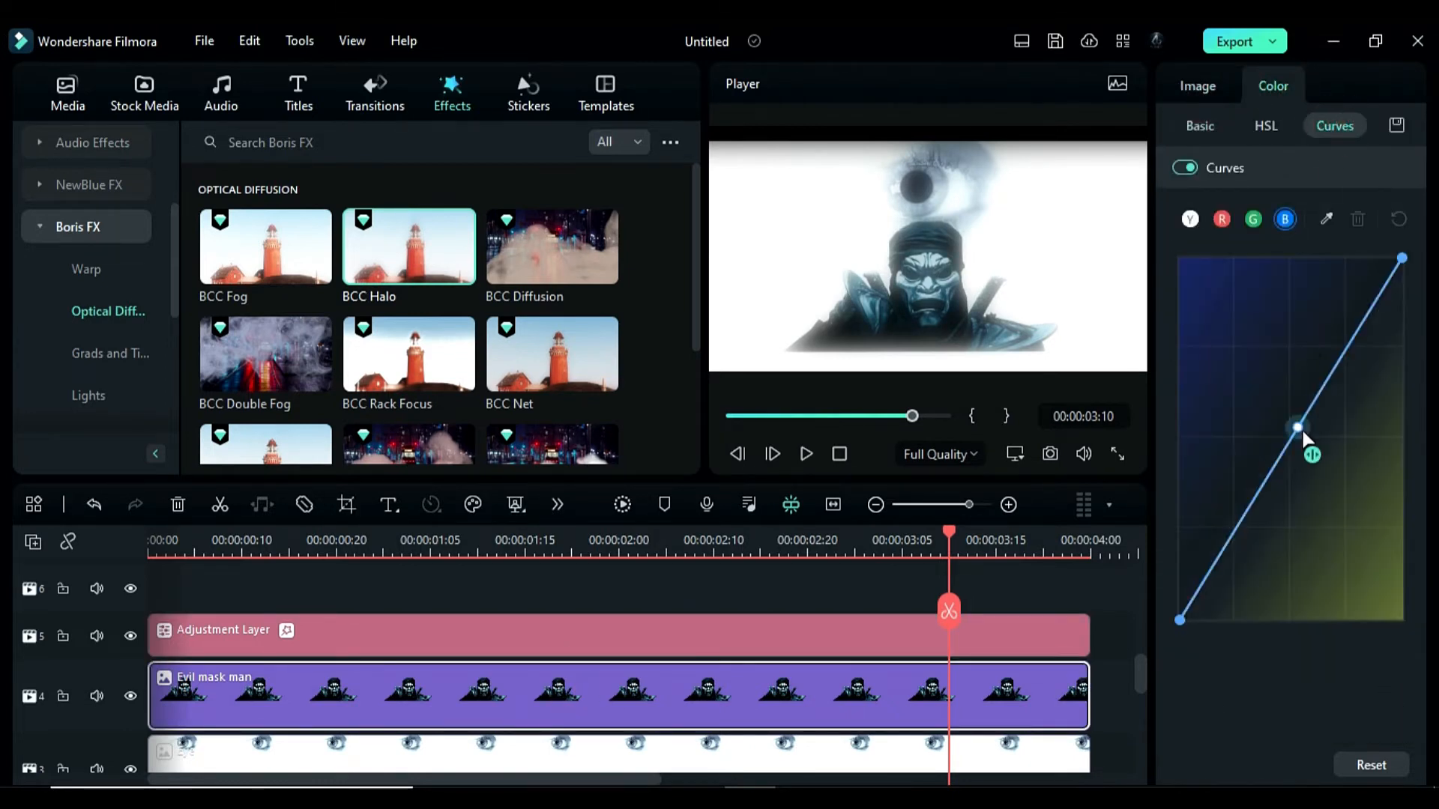
left_click_drag(1296, 427, 1290, 418)
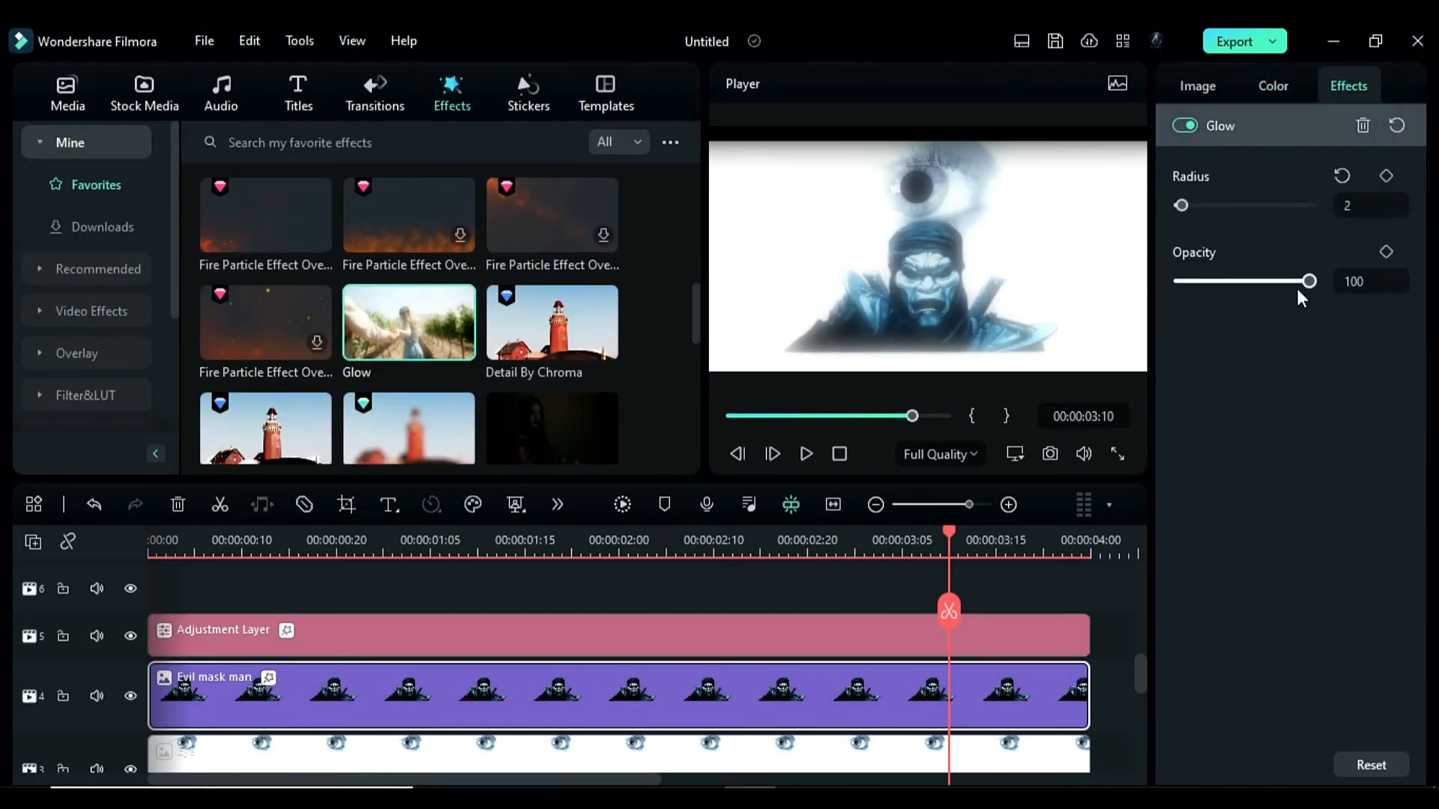
left_click_drag(1310, 280, 1238, 281)
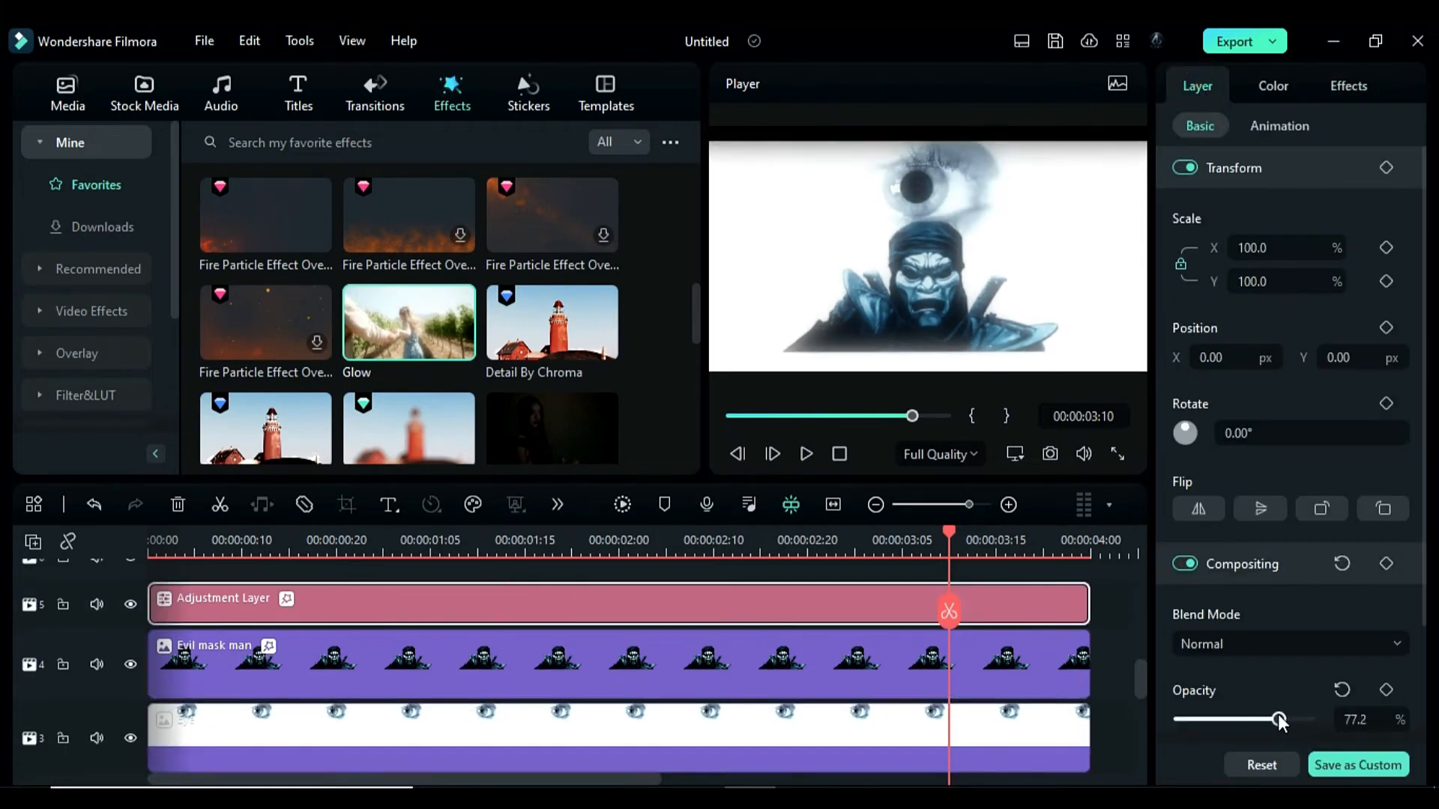
left_click(527, 93)
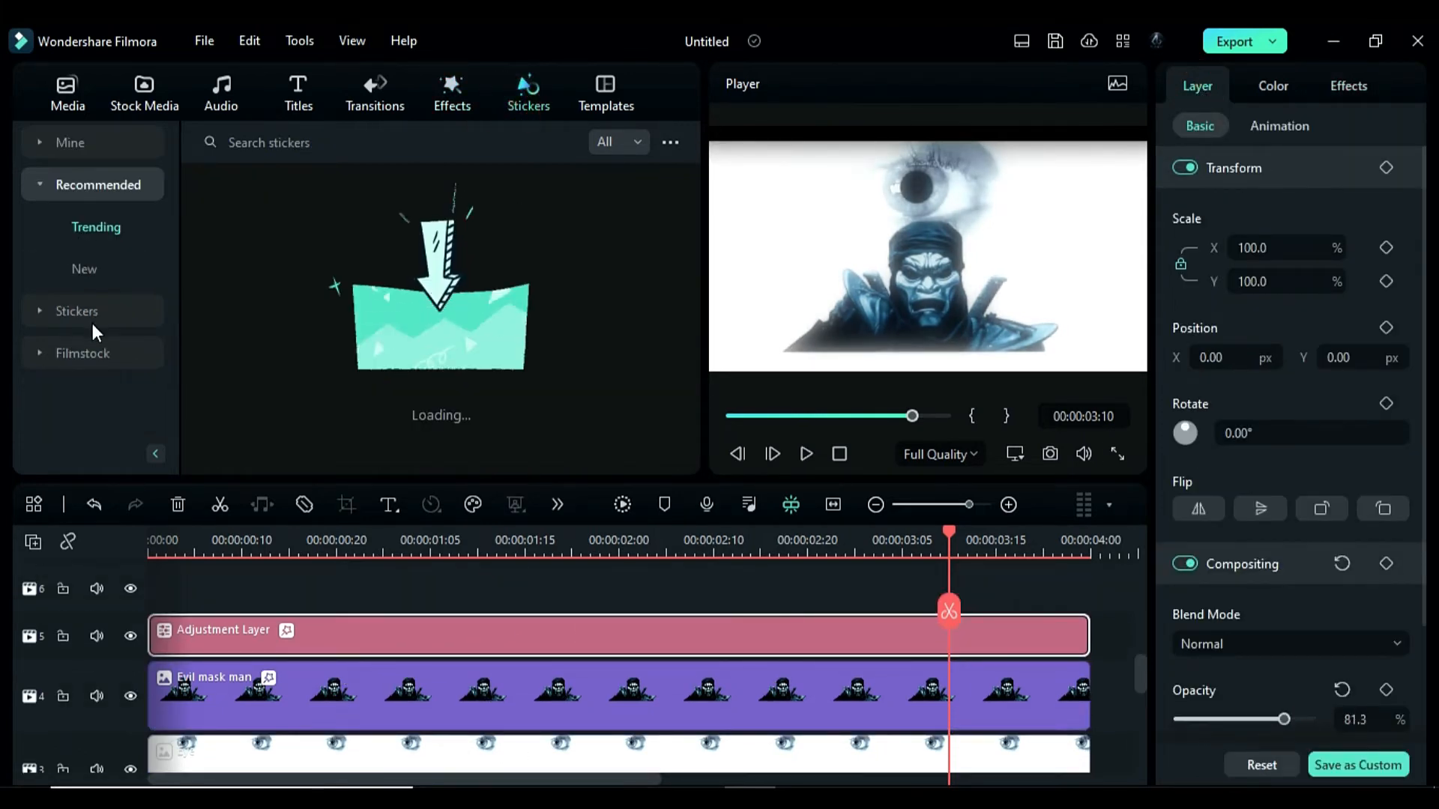
- Browse the Stickers categories to the Lens Flares collection, then select the hand clip
left_click(101, 226)
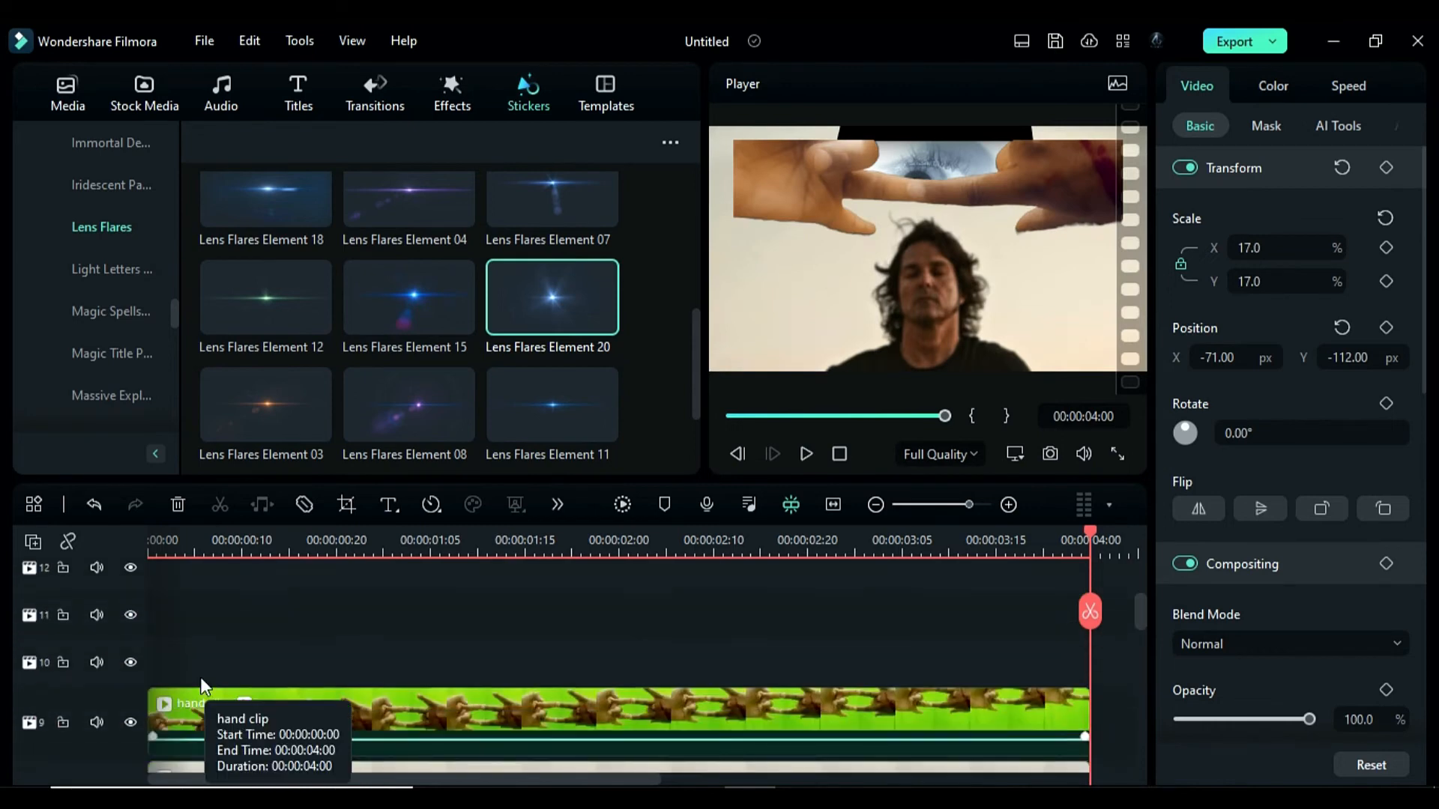
left_click(452, 90)
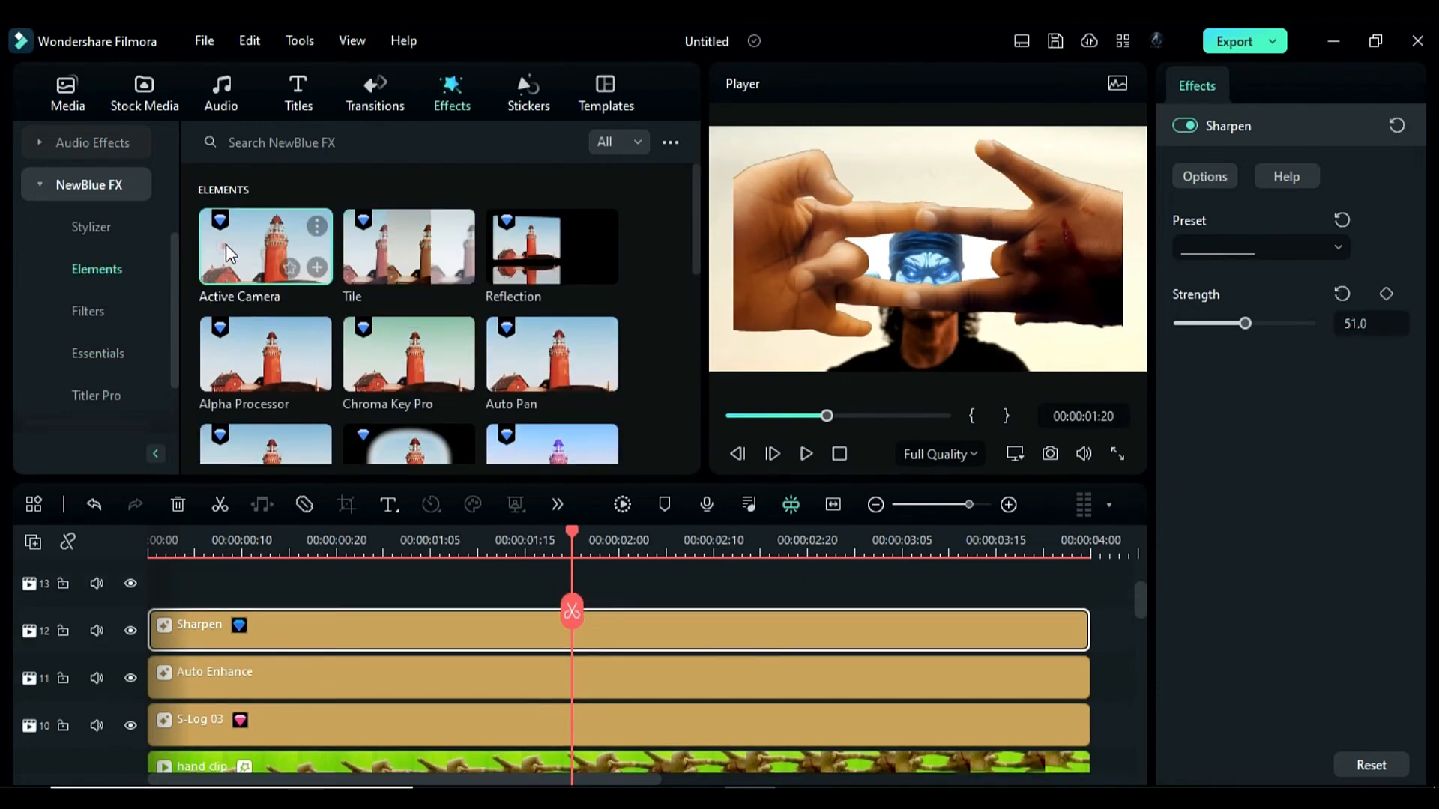
- Apply Active Camera (Vertical 100, Crop 20.3) and Cinema 21:9 bars at Height -0.2, then render a preview
double_click(266, 246)
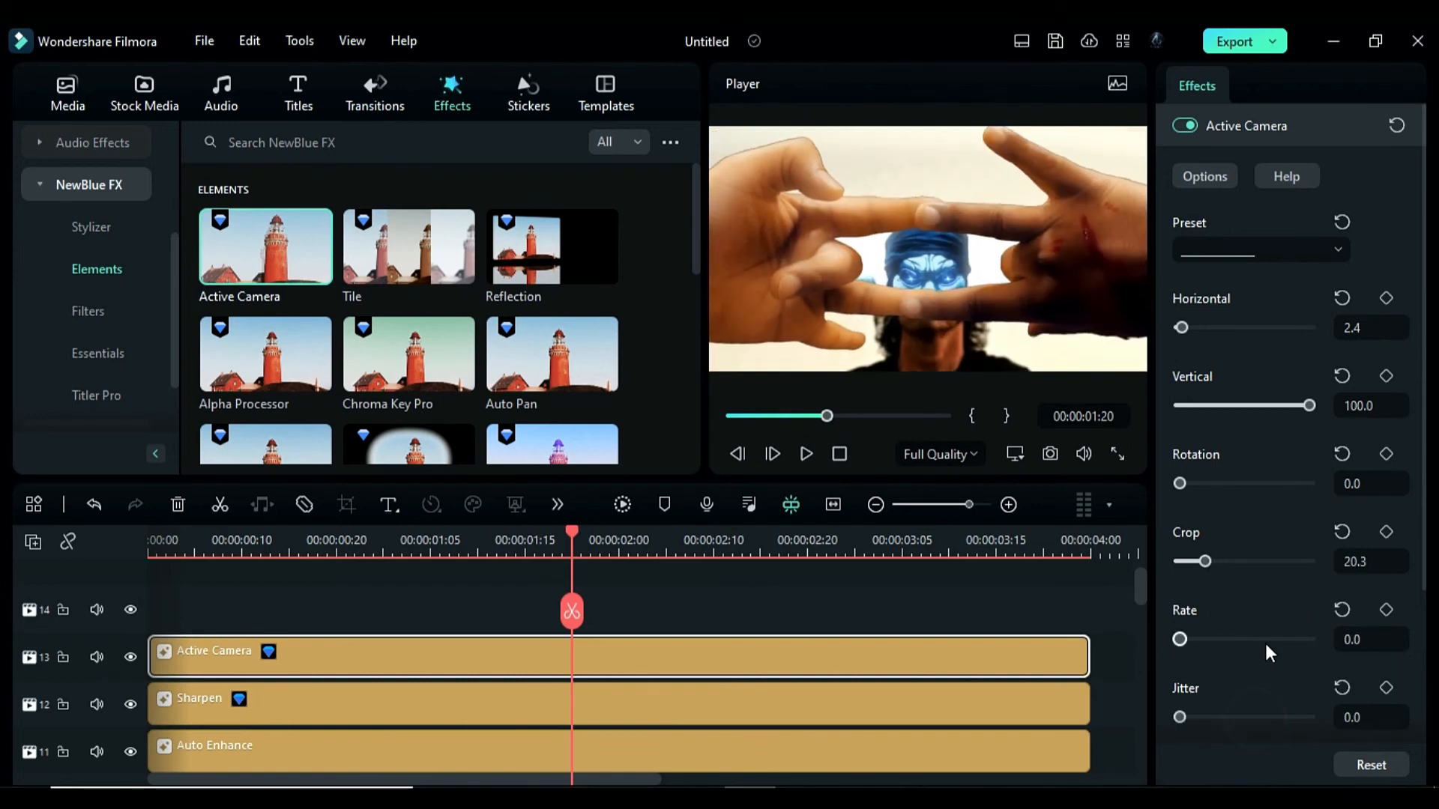
scroll("down", 3)
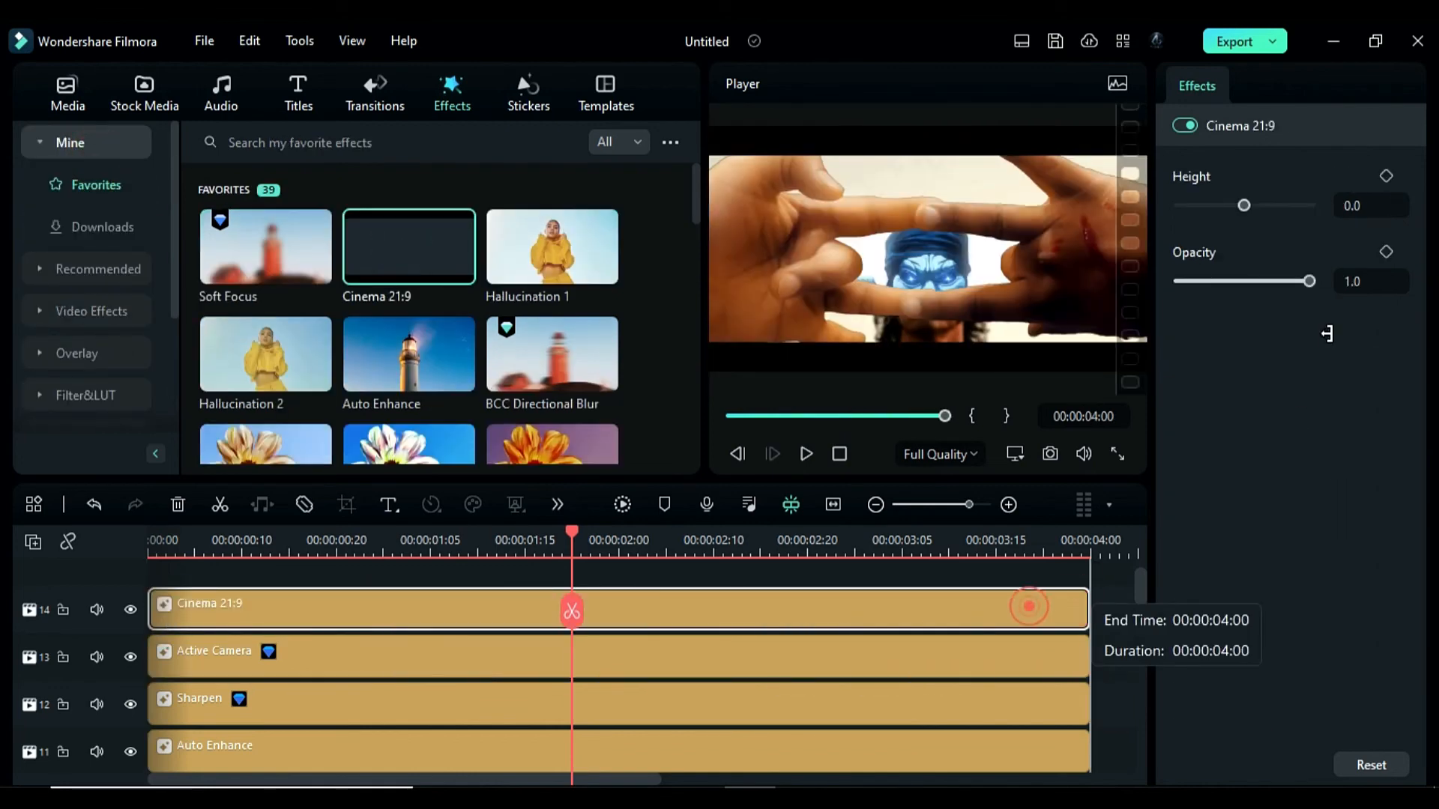
left_click_drag(1245, 206, 1235, 205)
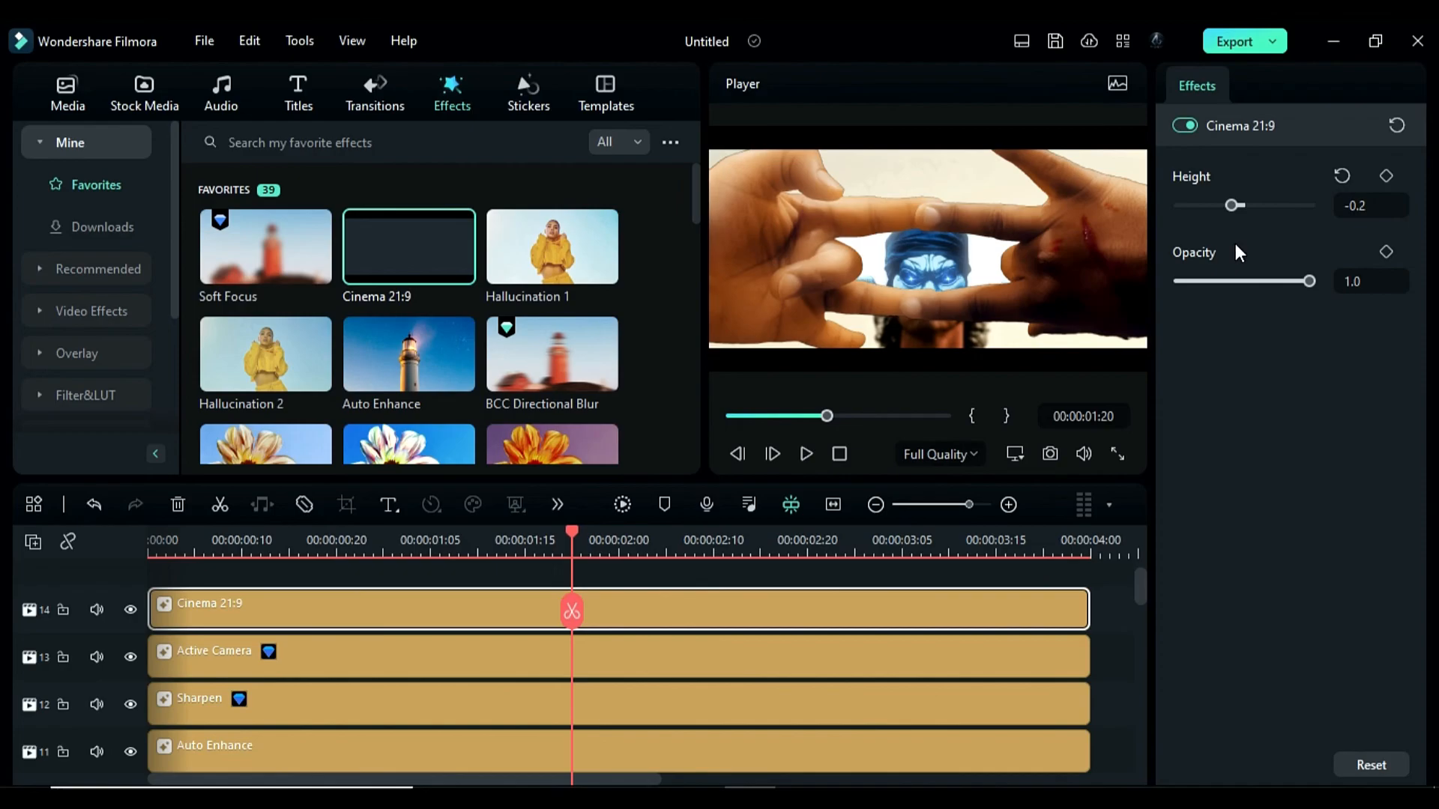
left_click(622, 504)
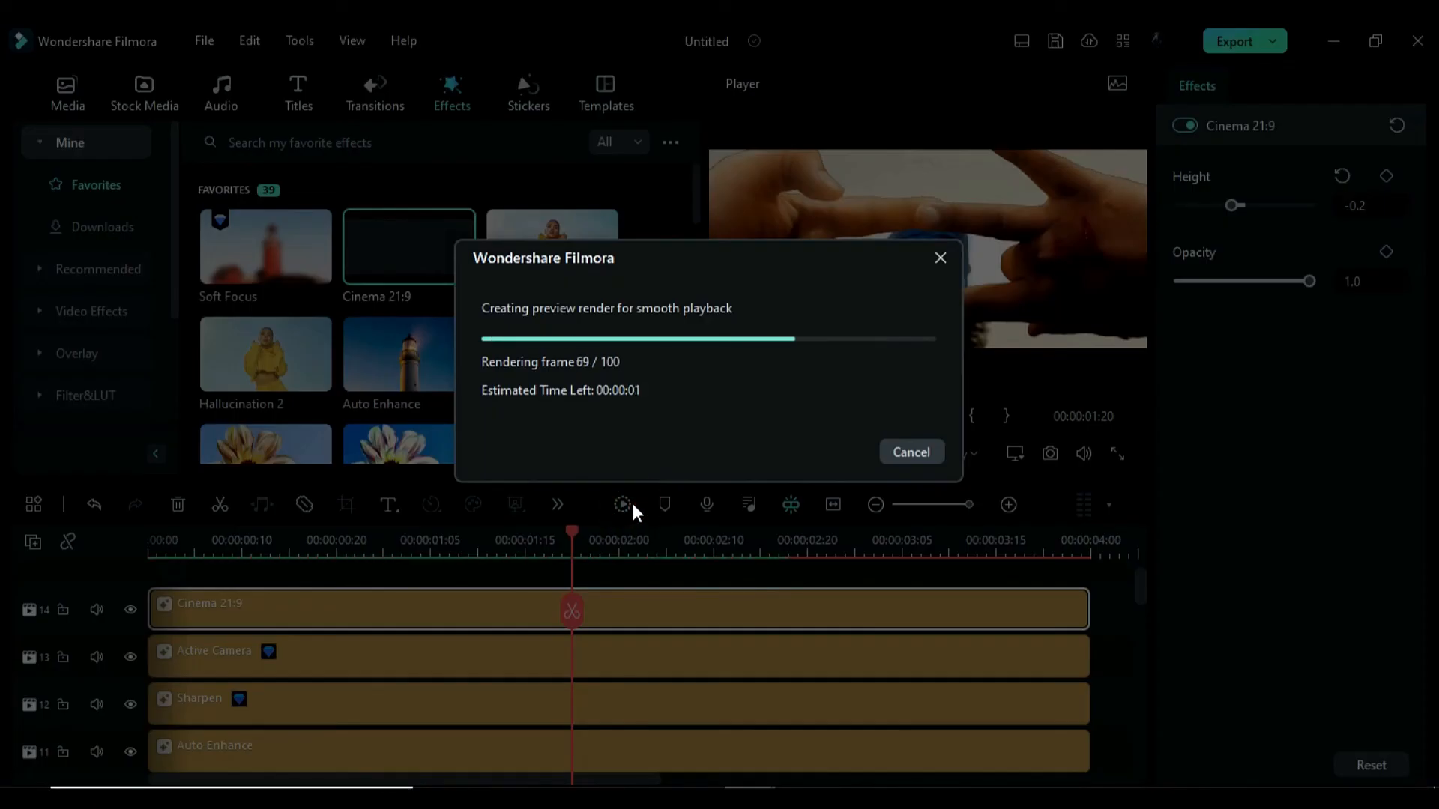